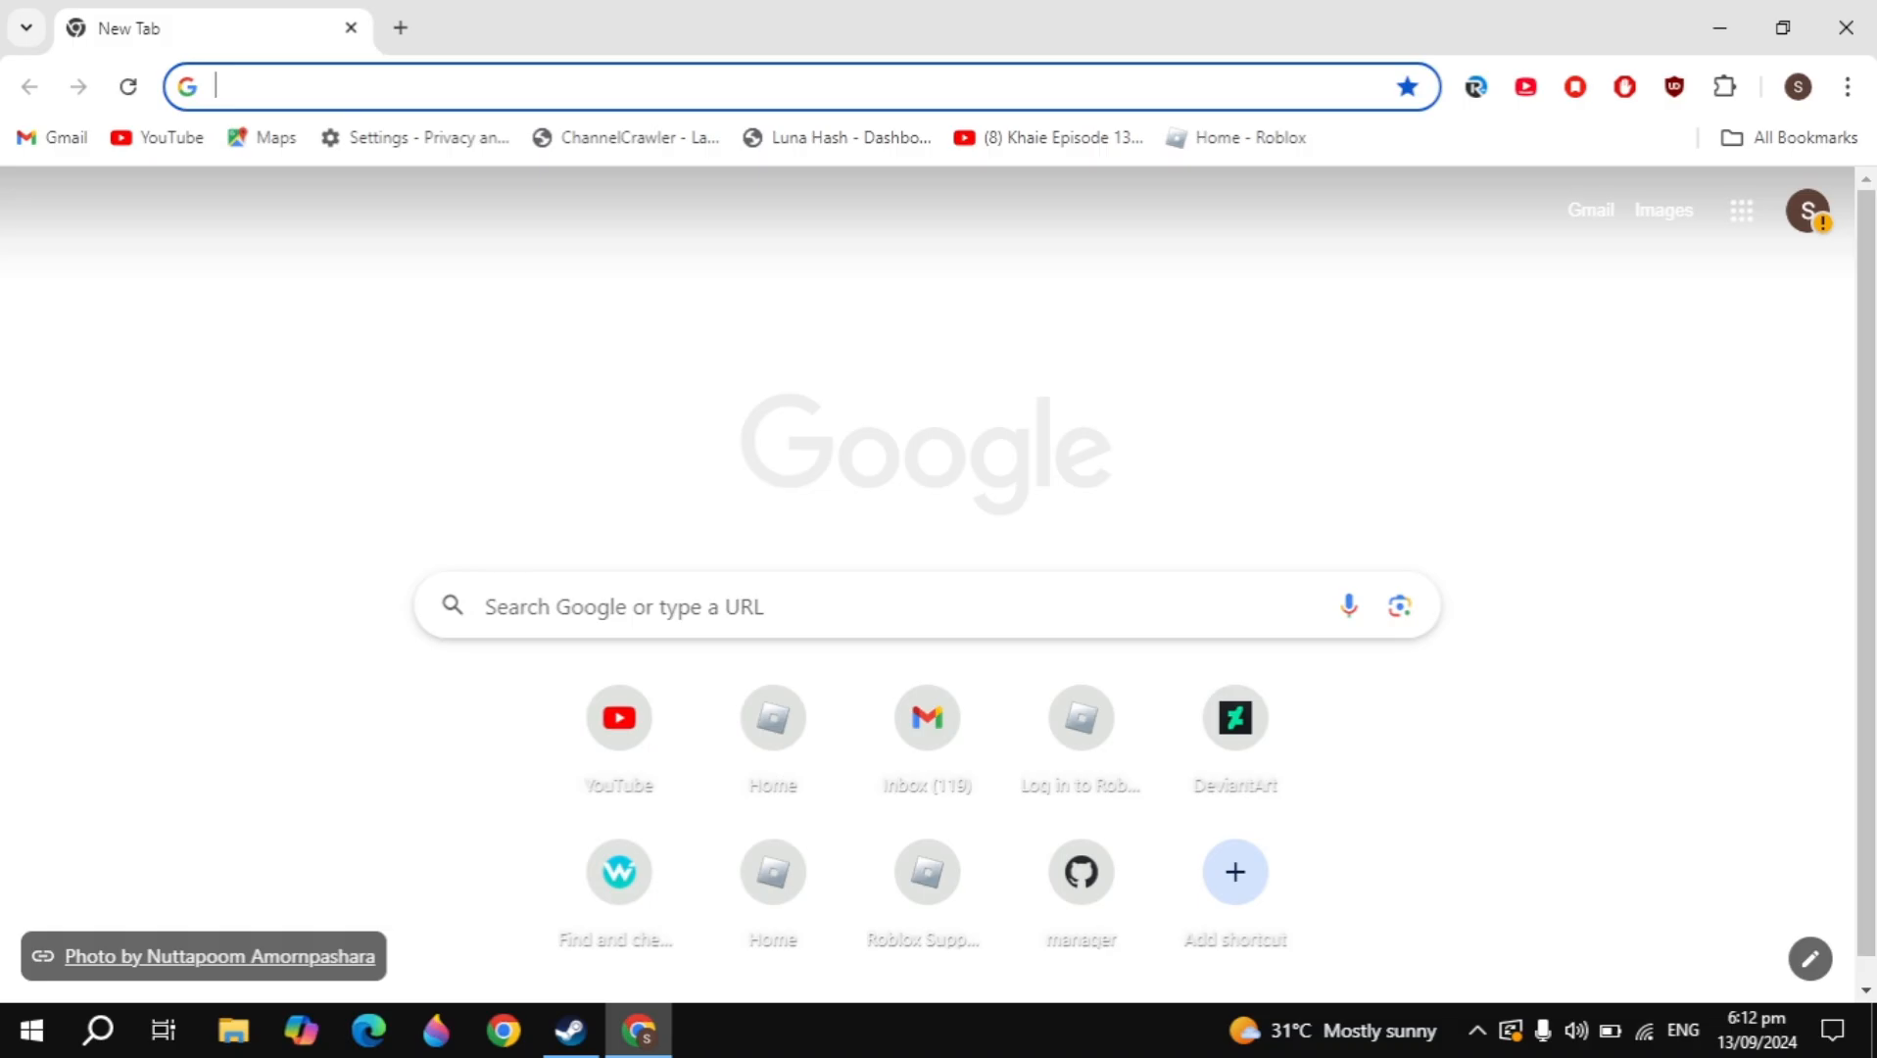
Search Google for 'steam' and open the 'Welcome to Steam' official store result
{"action": "type", "text": "steam"}
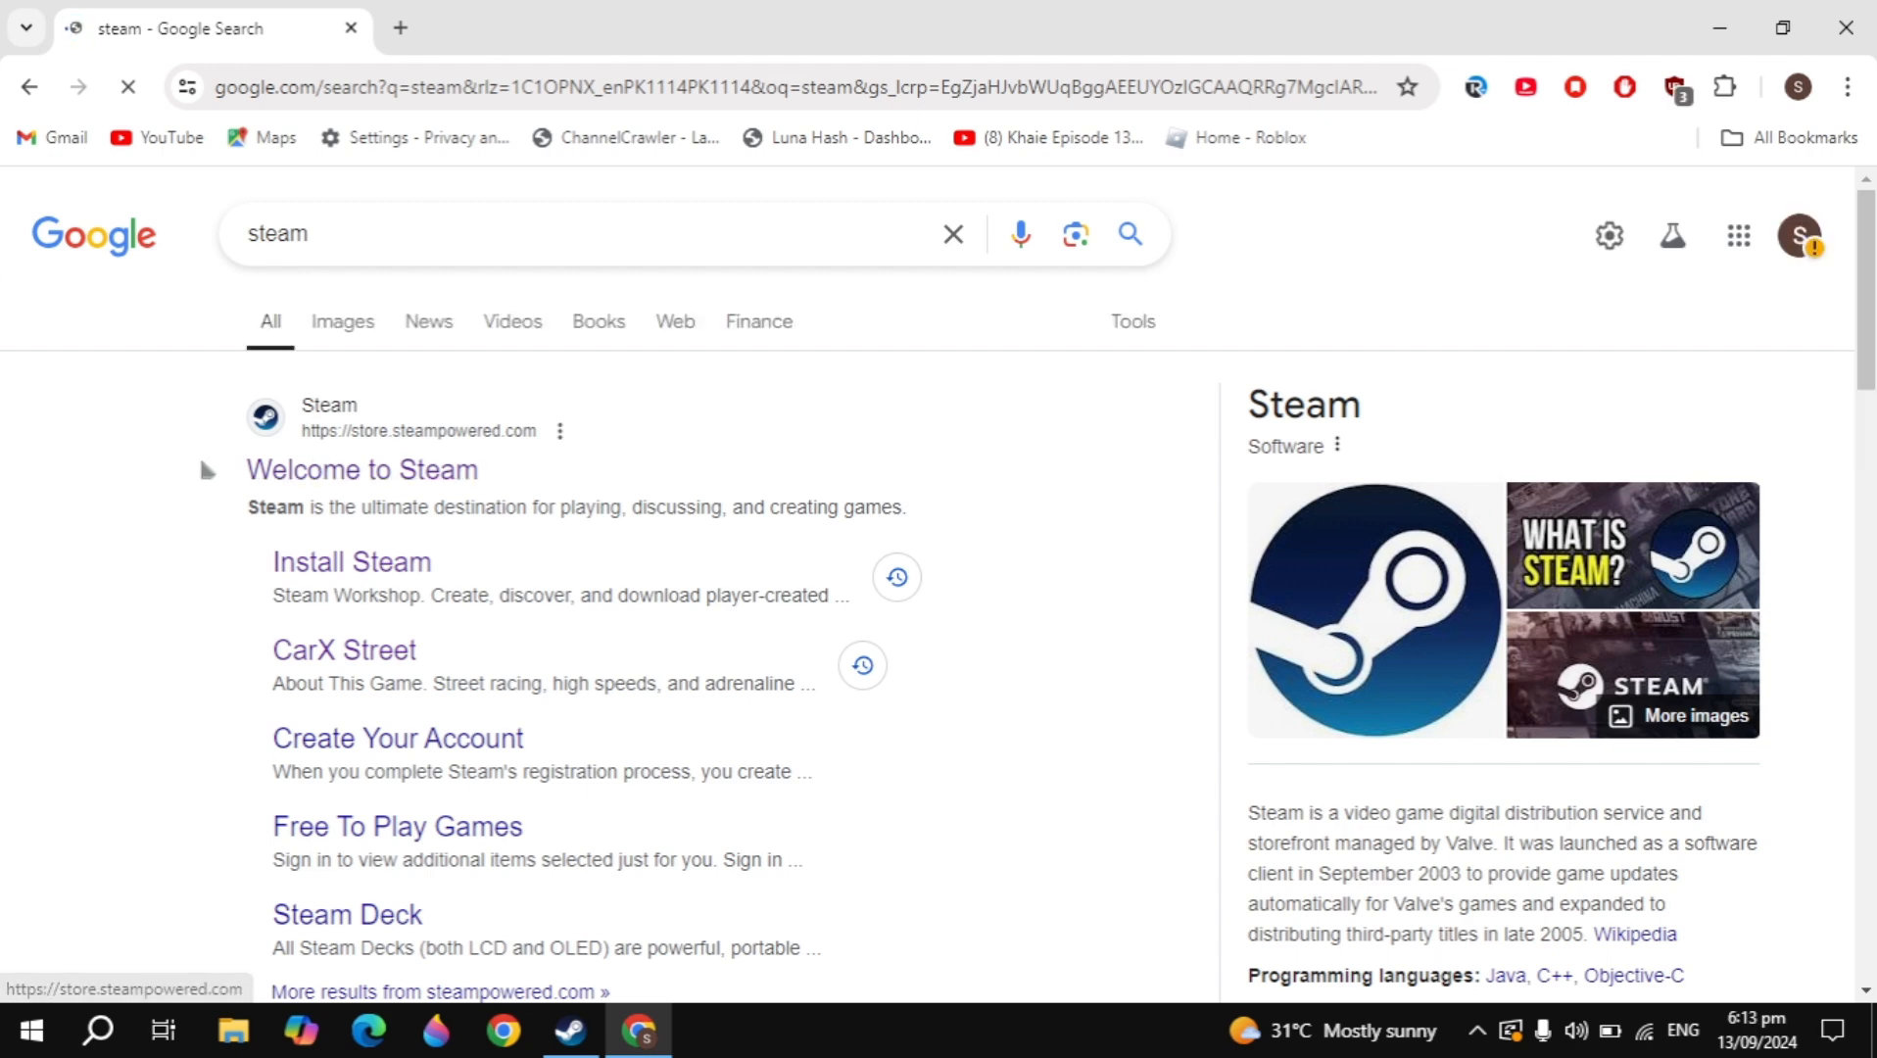
{"action": "left_click", "coordinate": [360, 469]}
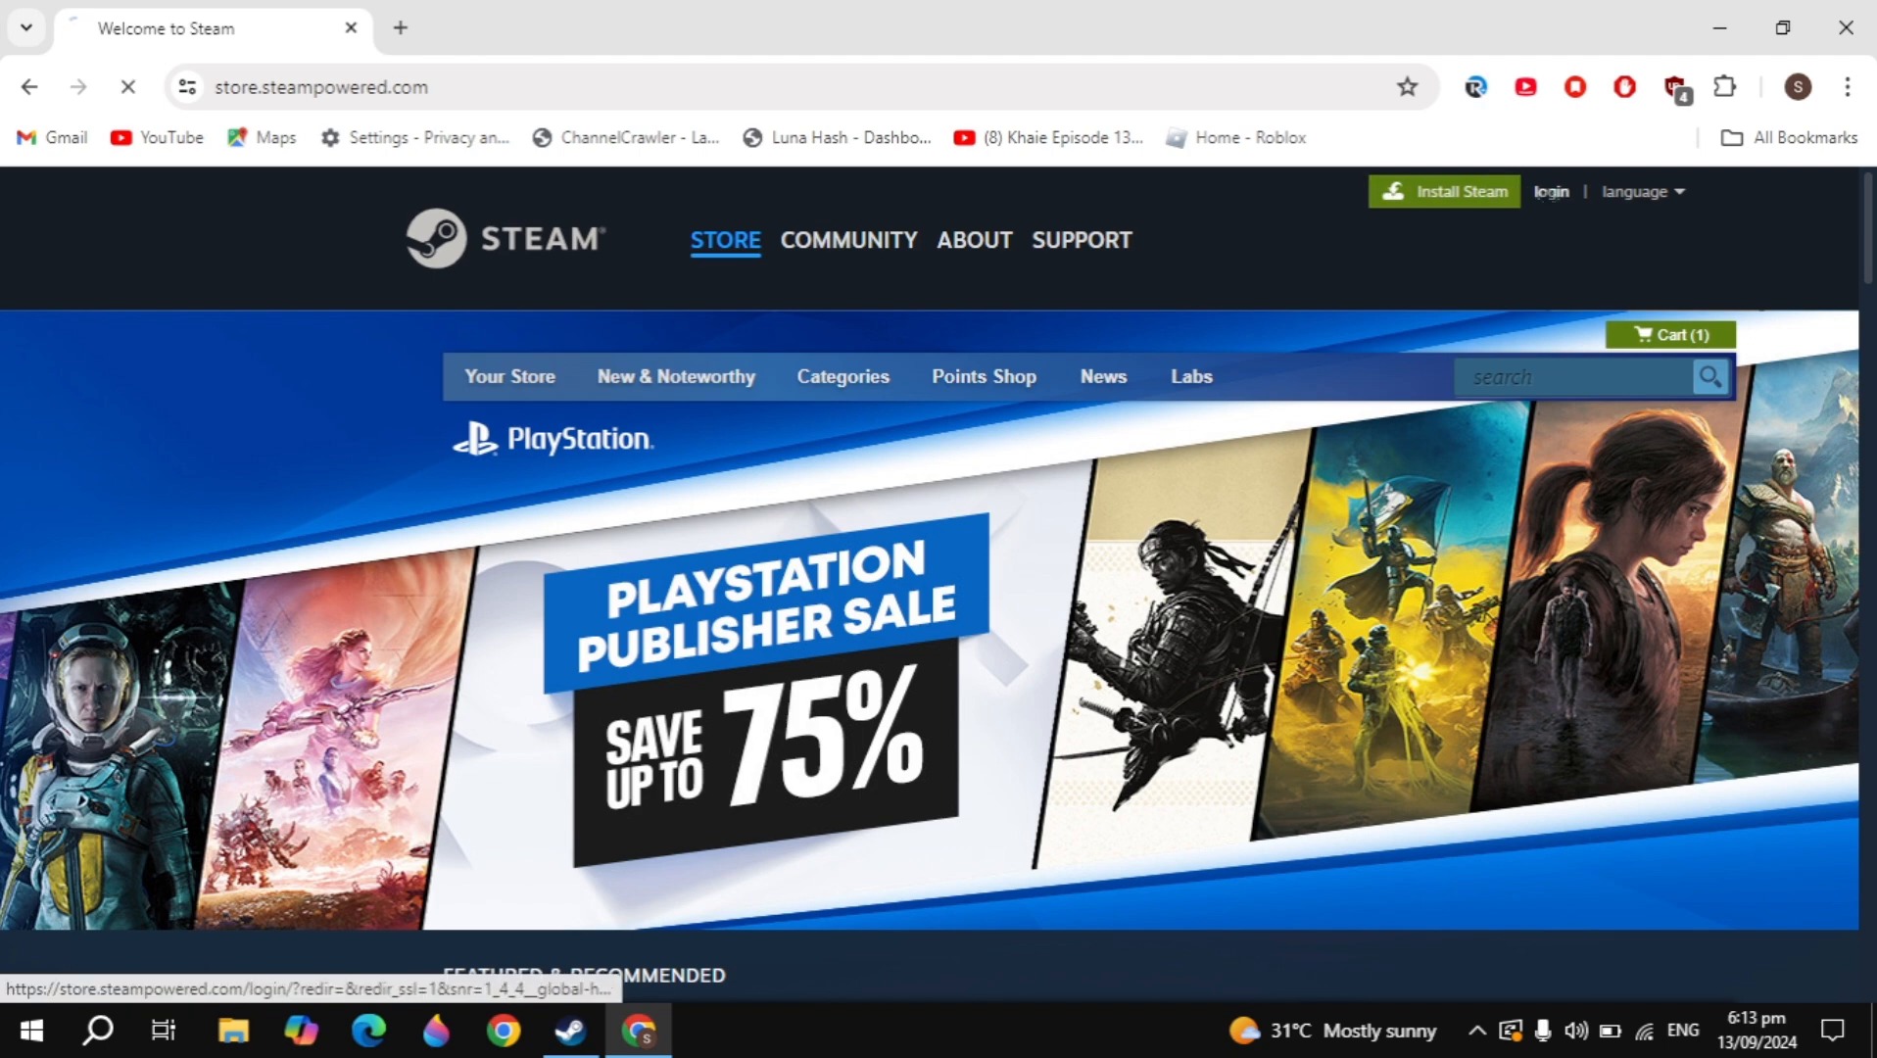
Visit the sign-in page, then go to the About Steam install page
{"action": "left_click", "coordinate": [1548, 191]}
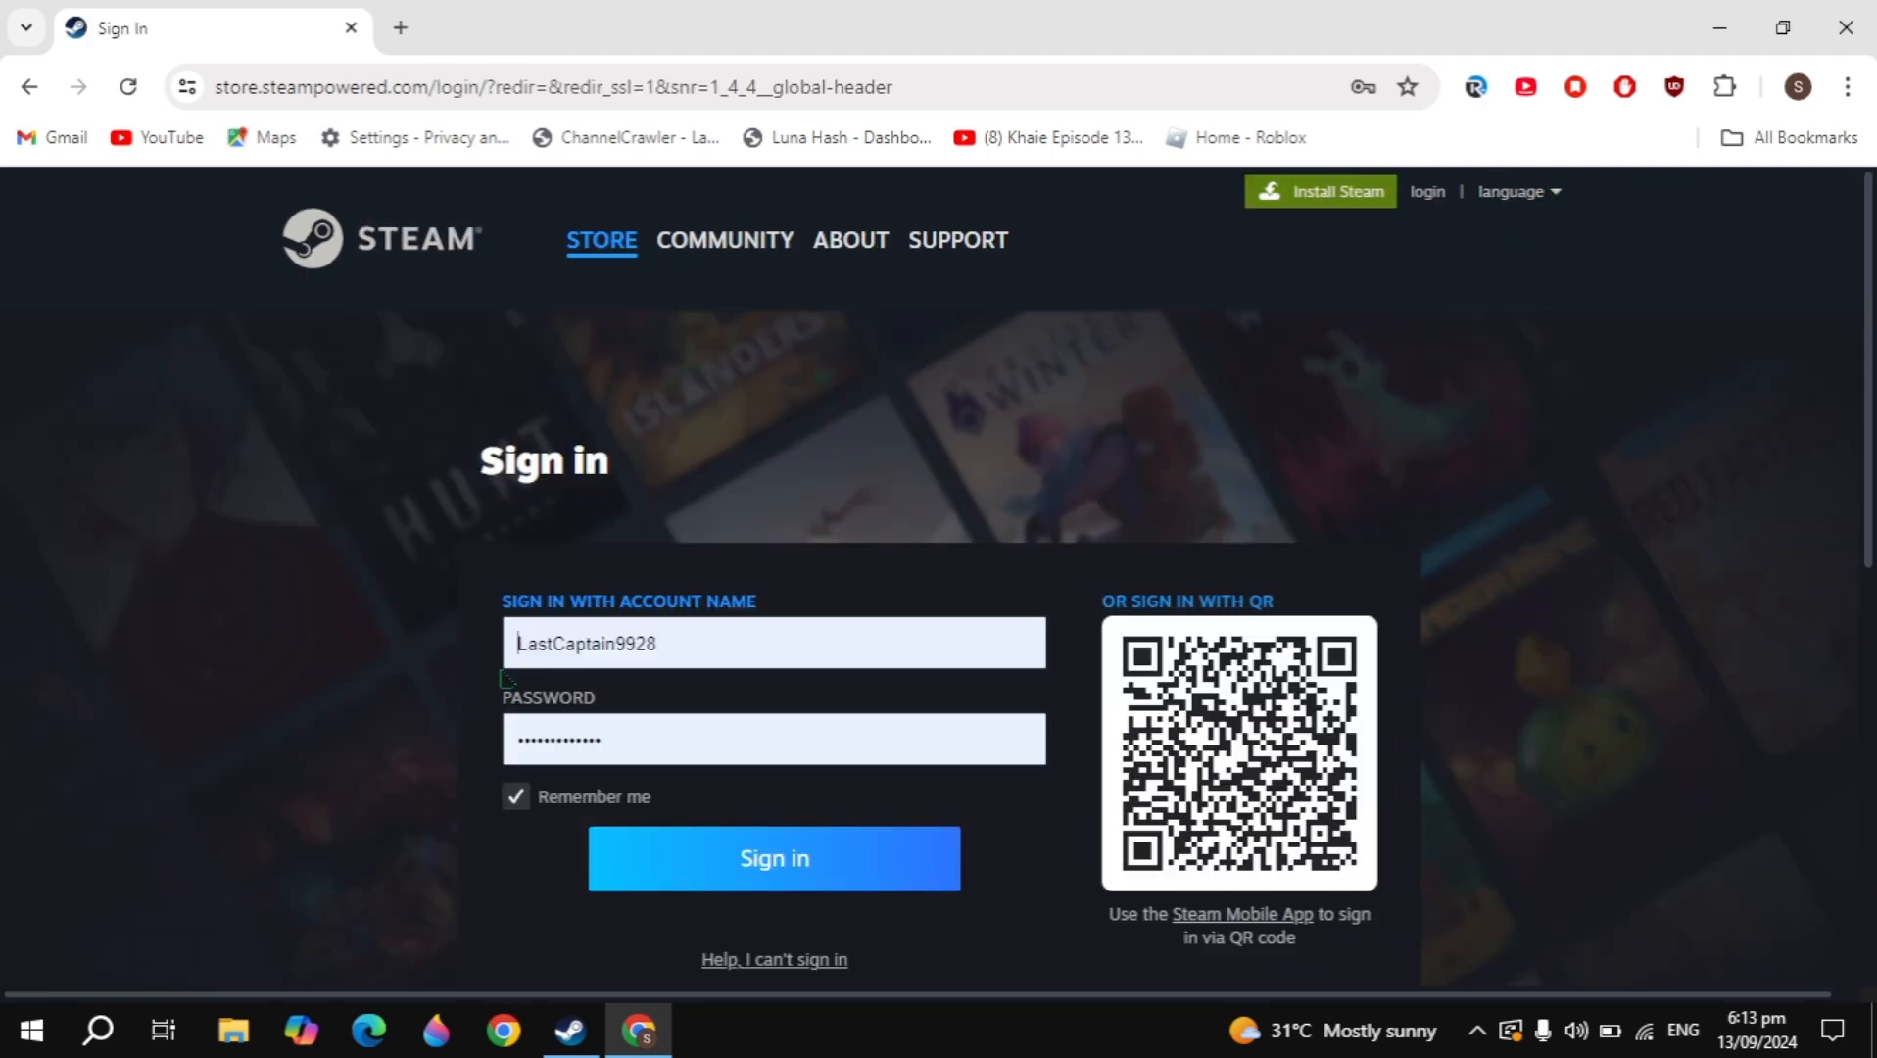
{"action": "scroll", "scroll_direction": "down", "scroll_amount": 3}
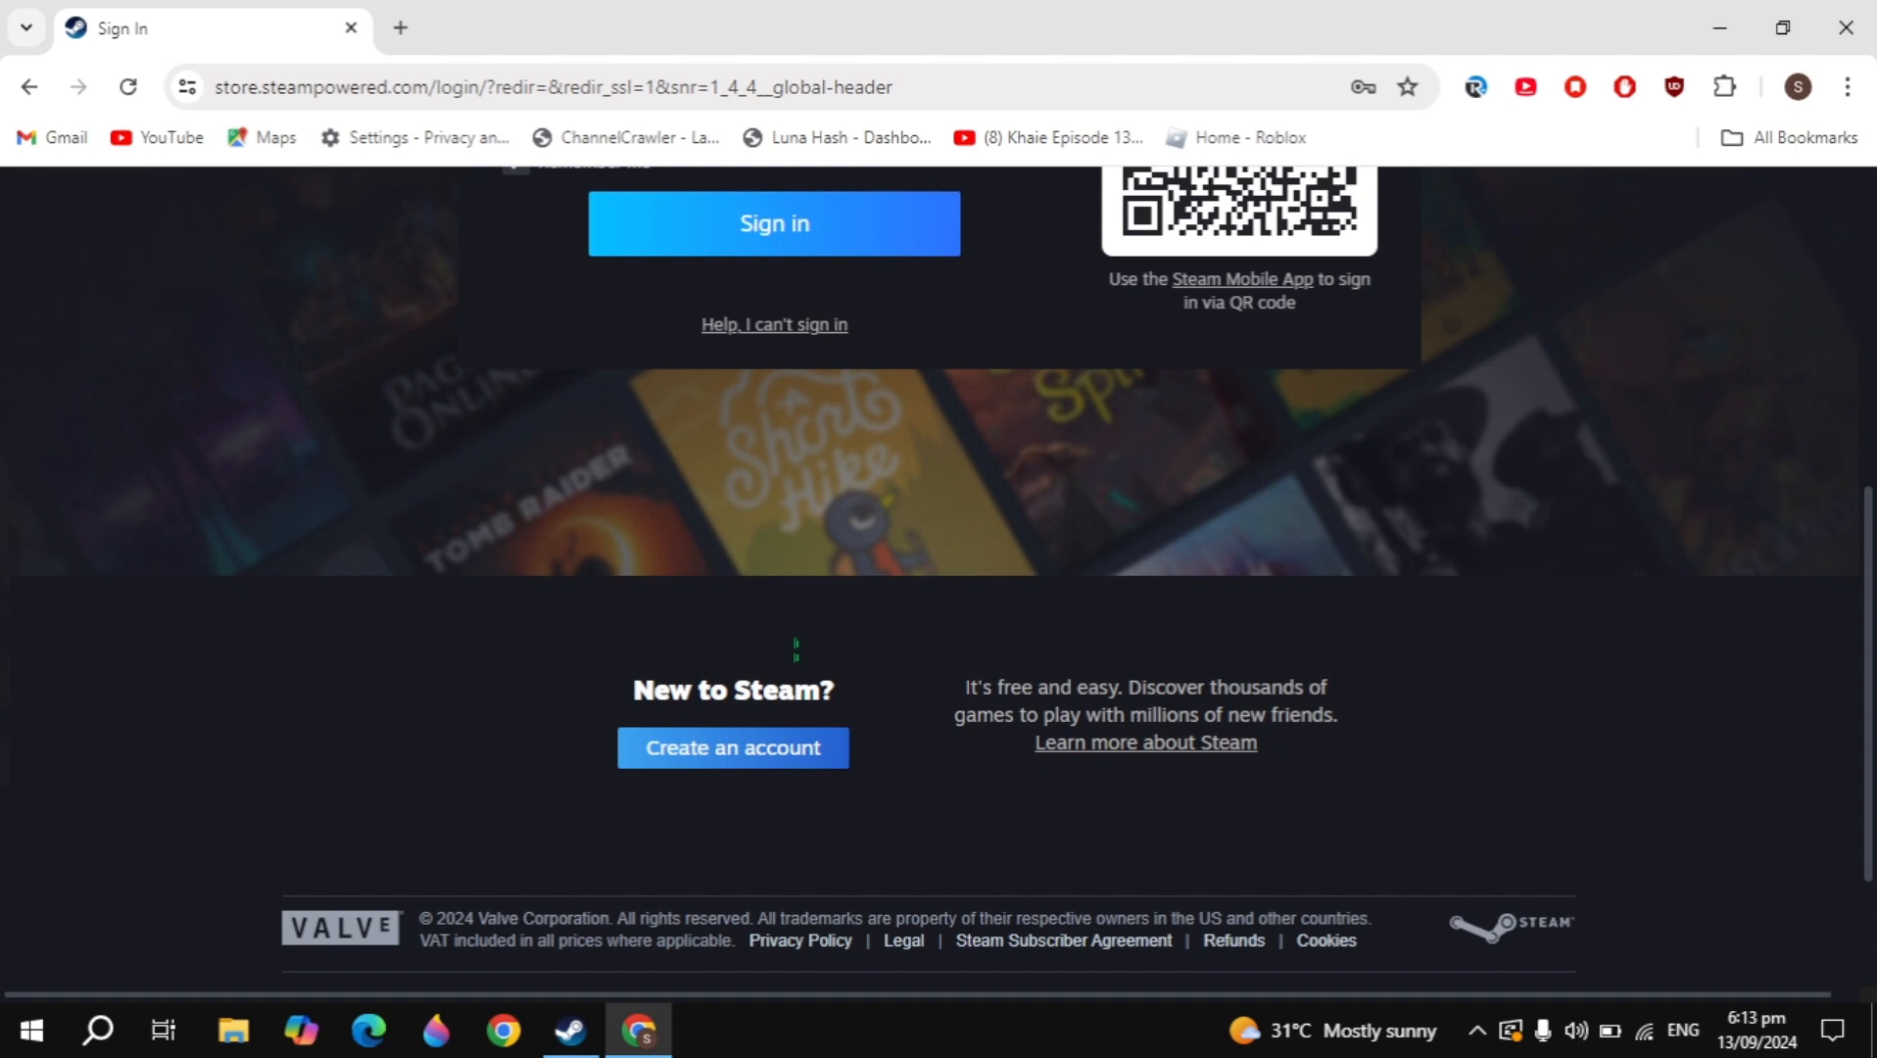
{"action": "mouse_move", "coordinate": [731, 744]}
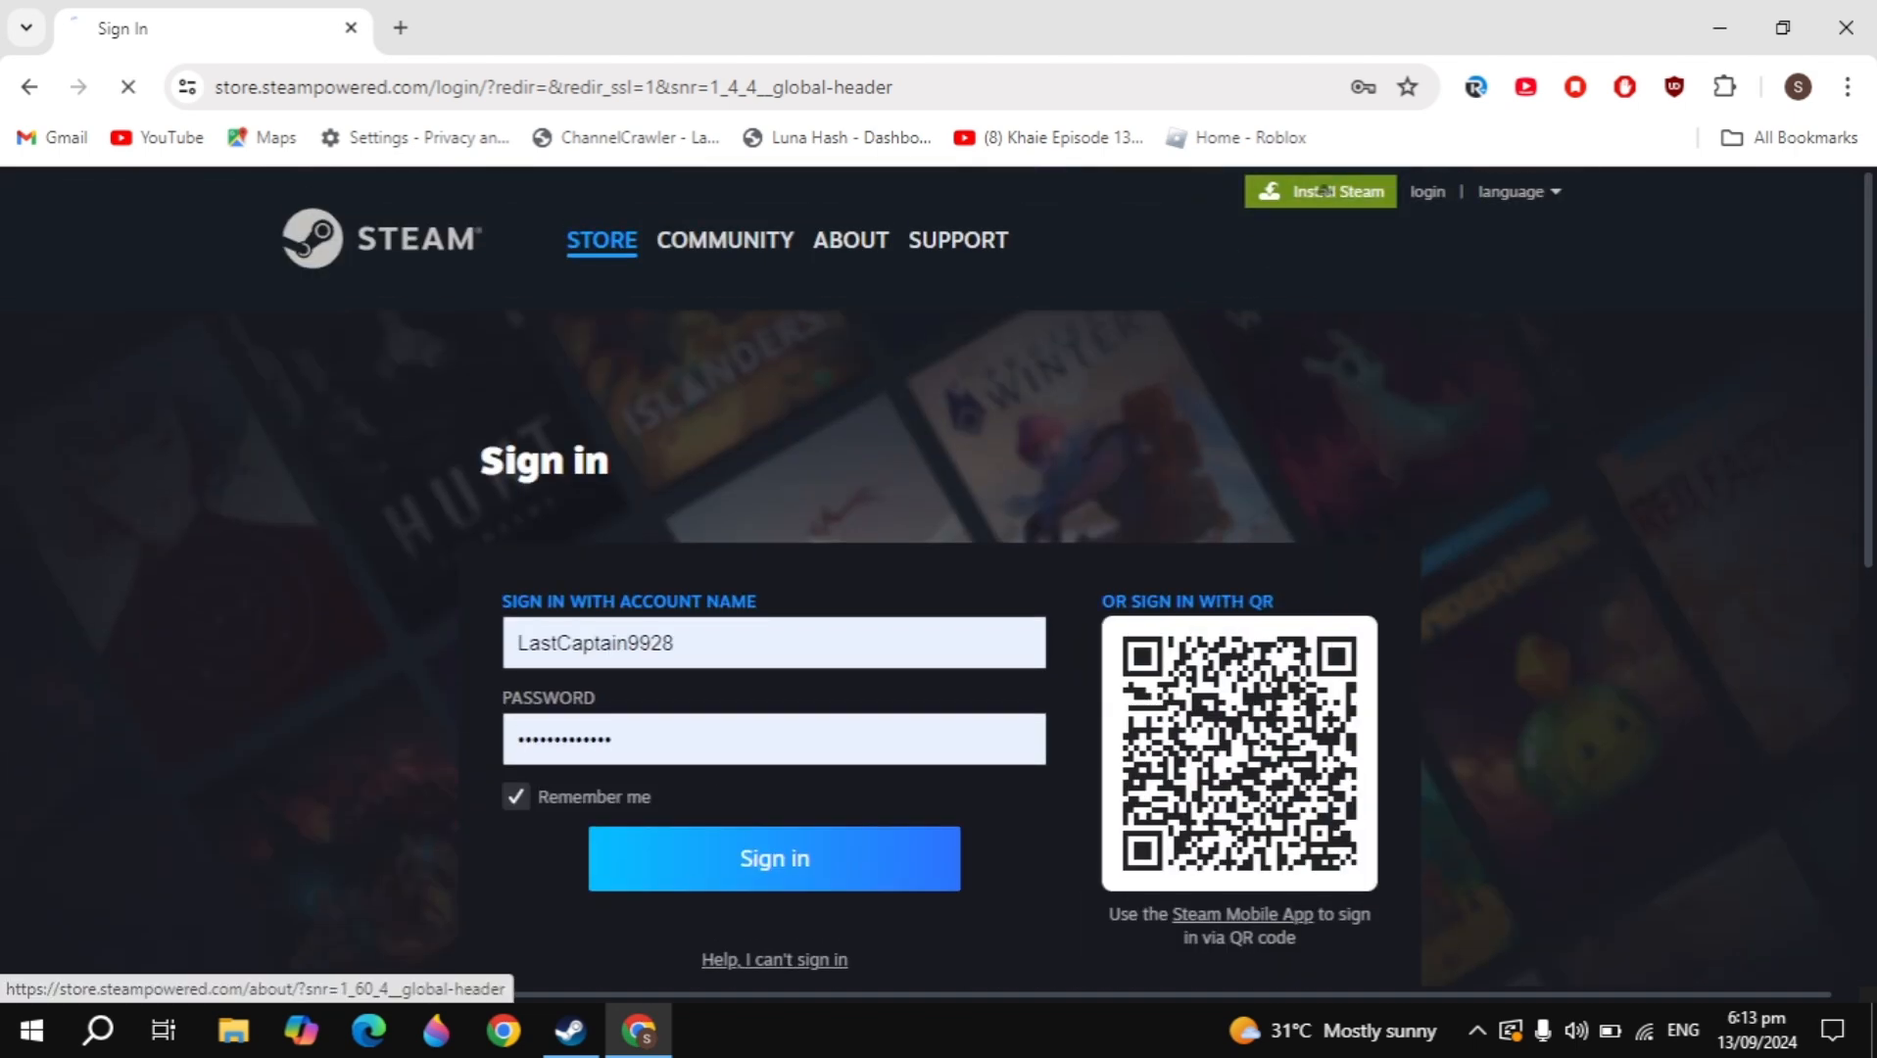
{"action": "left_click", "coordinate": [850, 241]}
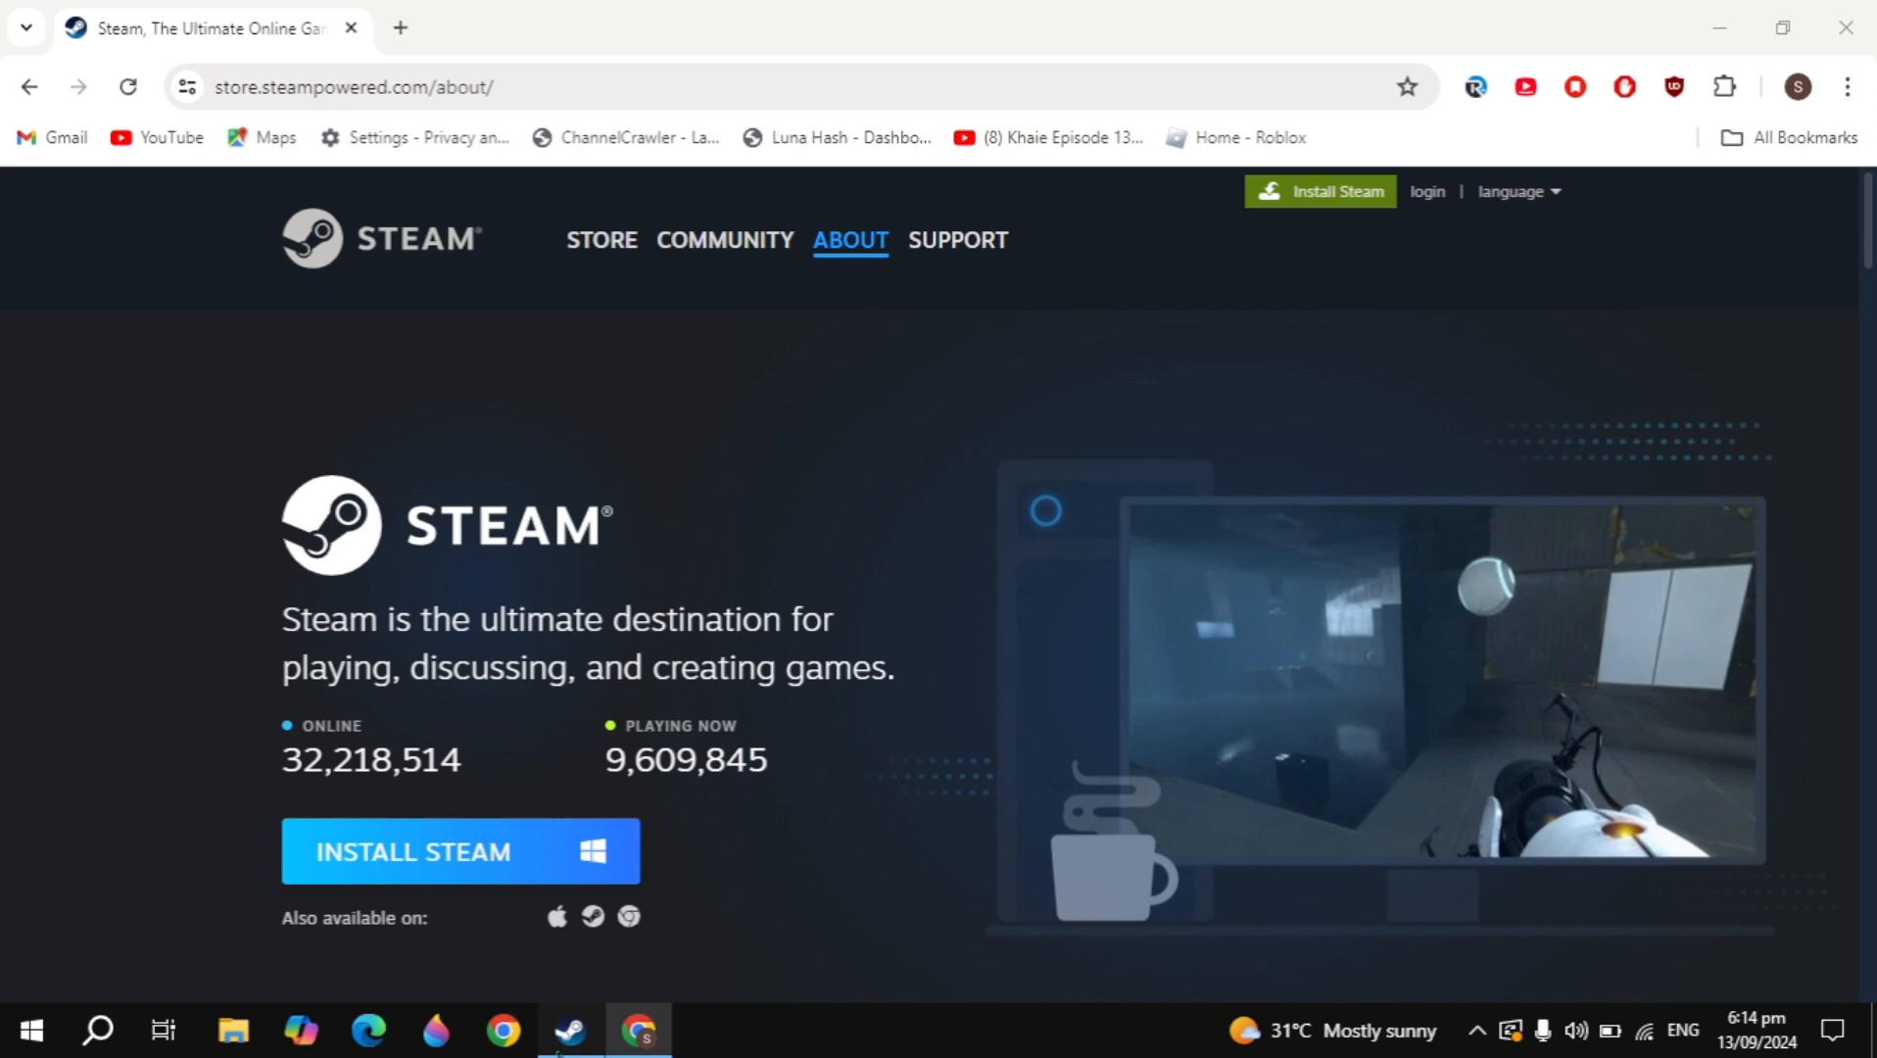
In the Steam client, search the store for 'supermarket' and open Supermarket Together
{"action": "left_click", "coordinate": [568, 1029]}
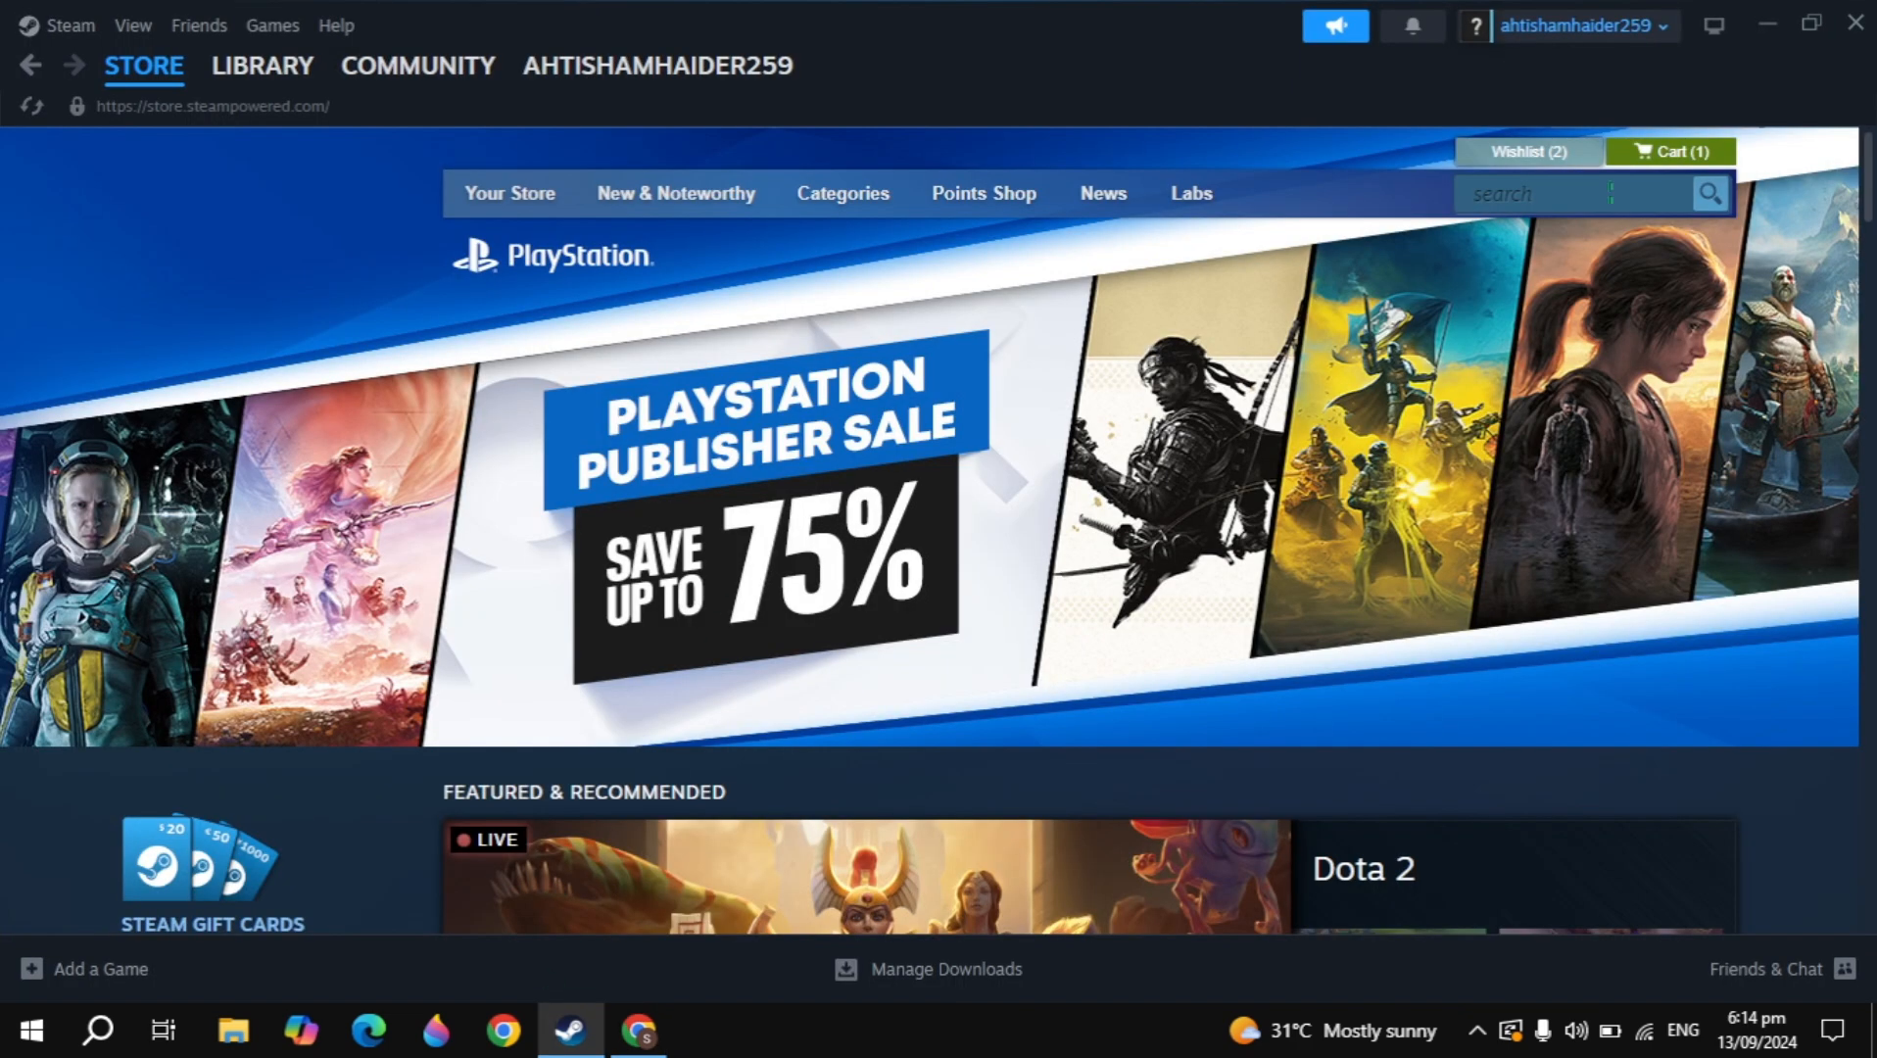
{"action": "type", "text": "superman"}
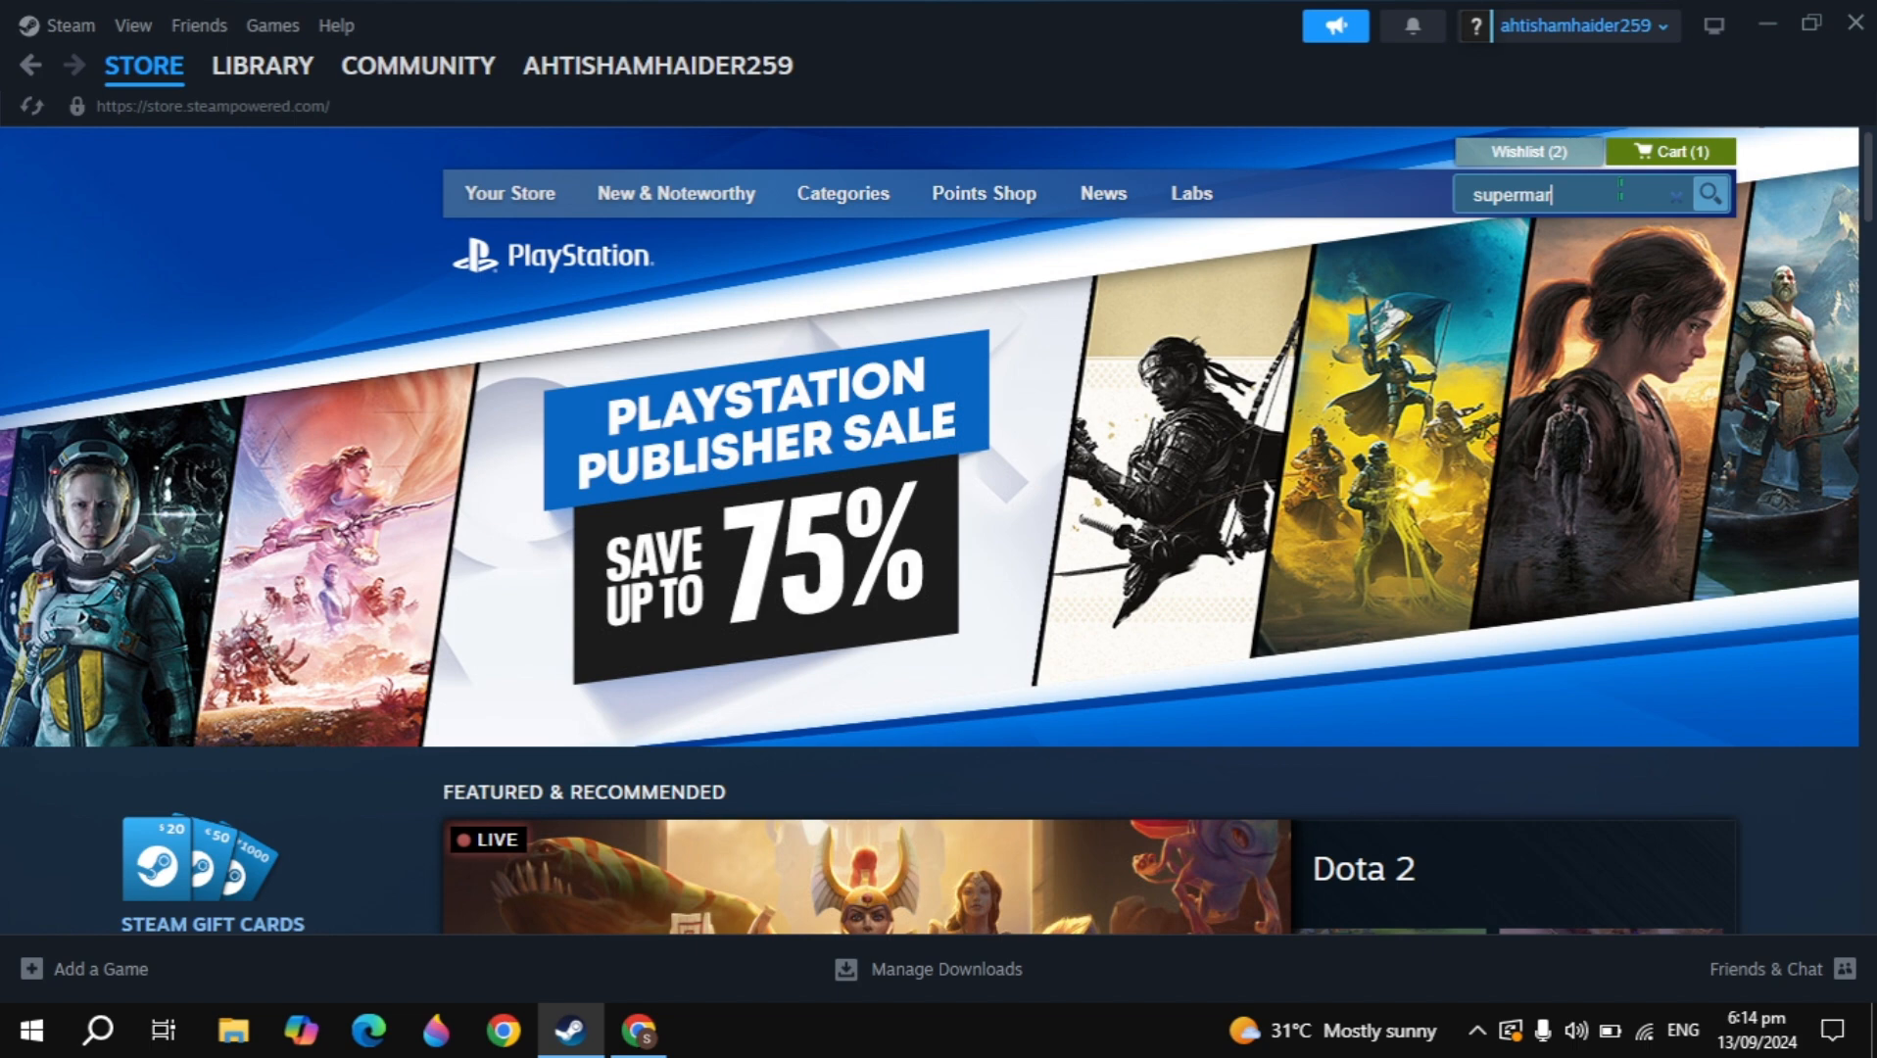
{"action": "type", "text": "ket"}
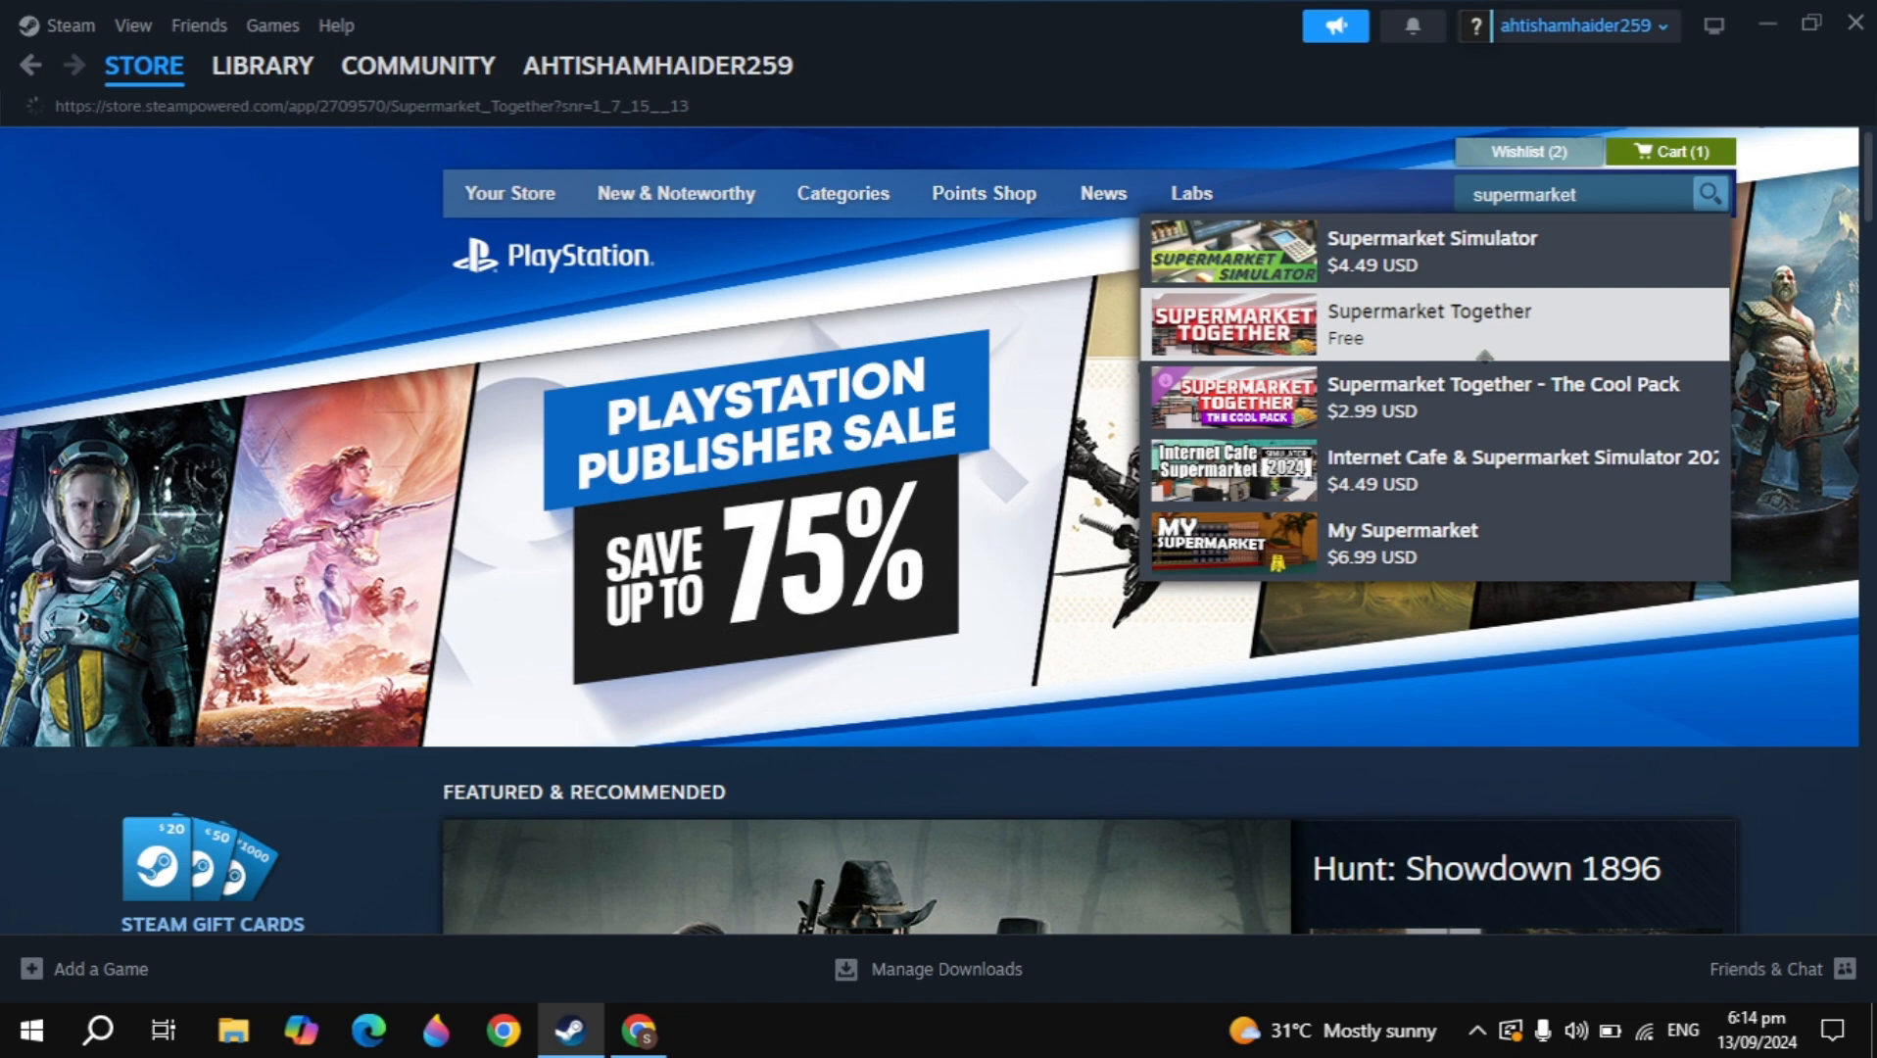
{"action": "left_click", "coordinate": [1428, 323]}
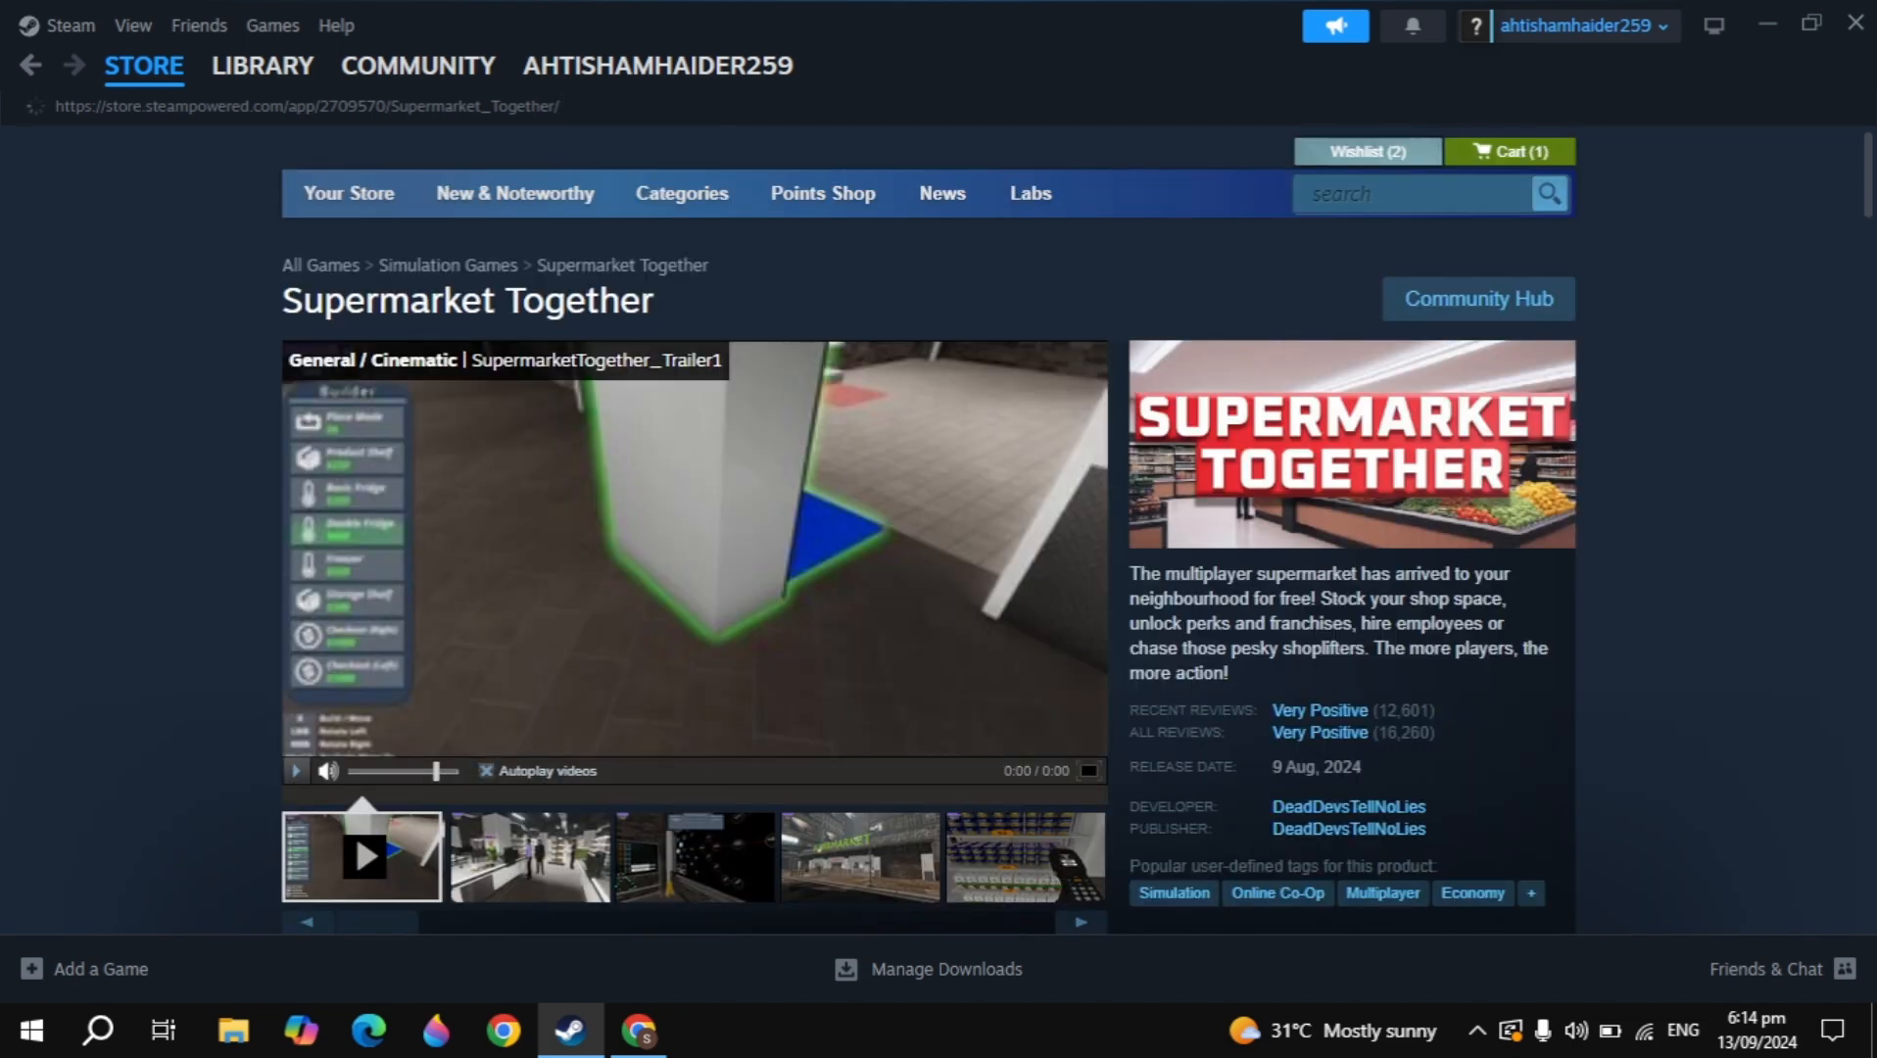
Add Supermarket Together to the library, confirm with OK, and go to the Library
{"action": "scroll", "scroll_direction": "down", "scroll_amount": 3}
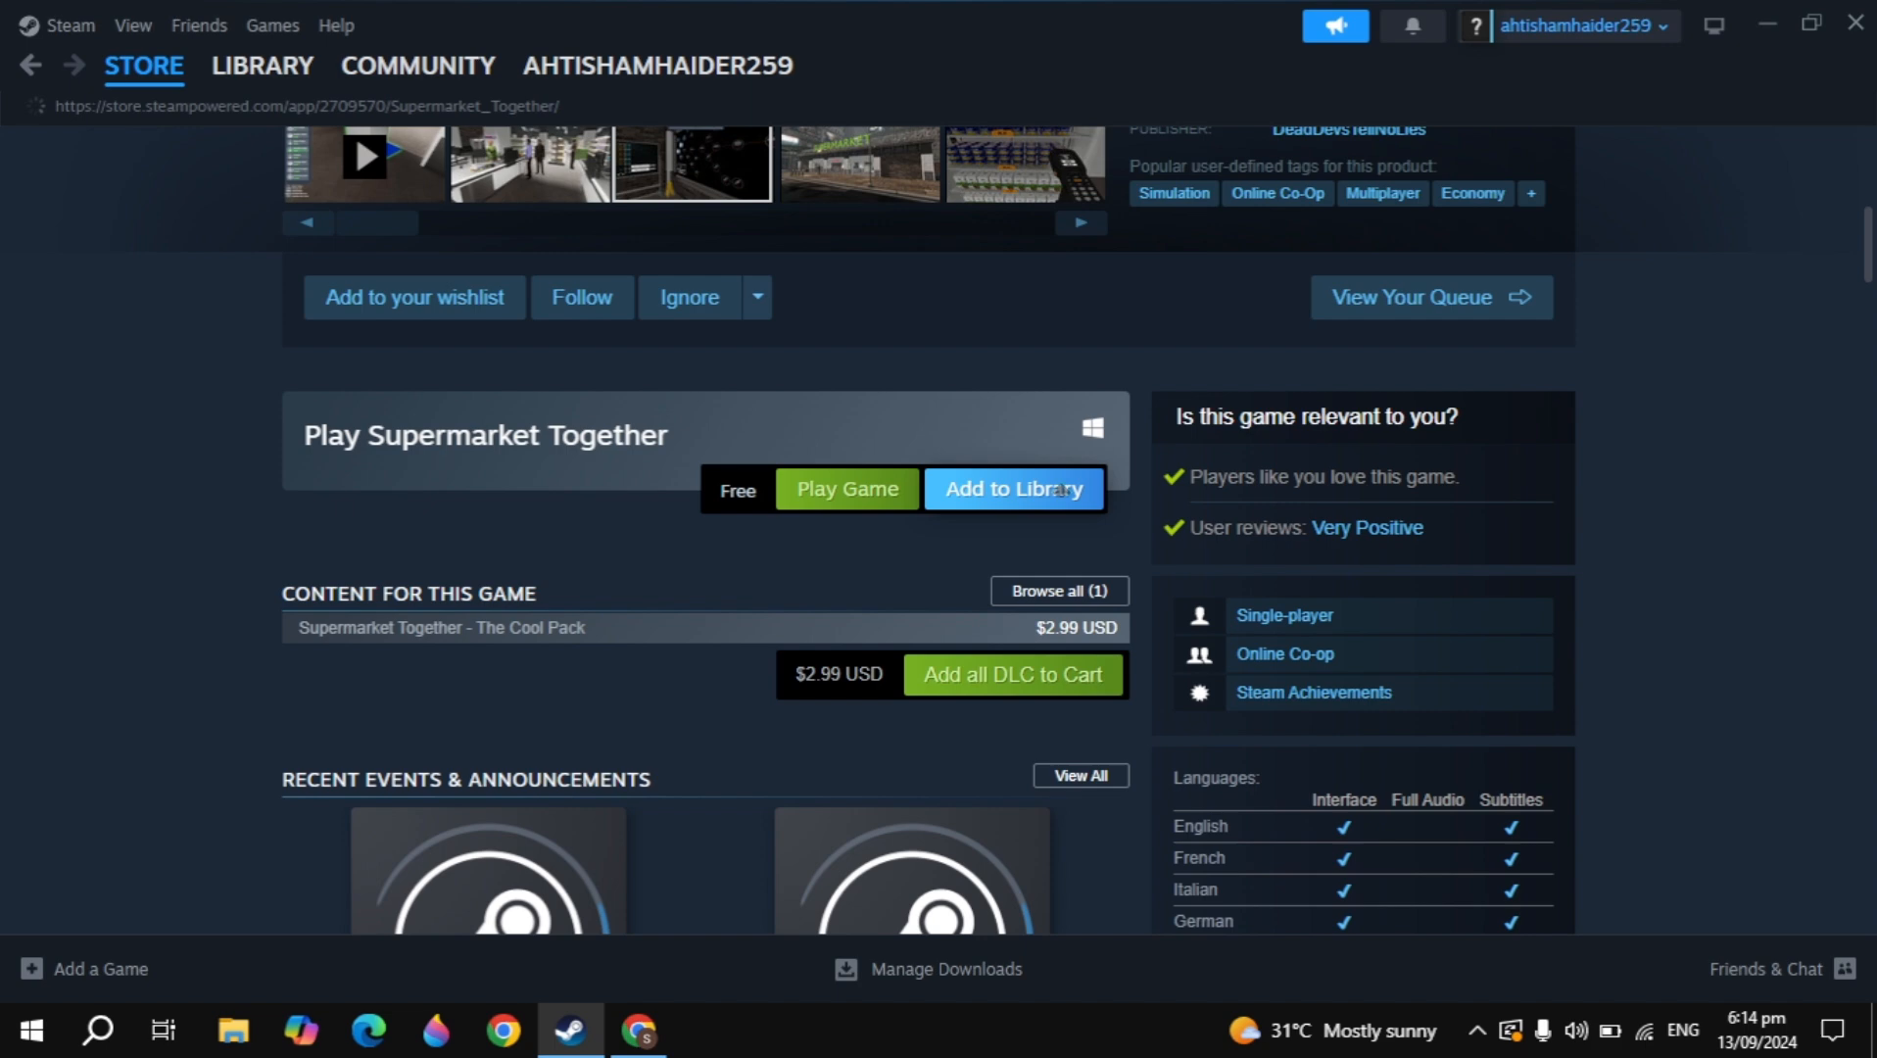
{"action": "left_click", "coordinate": [1012, 488]}
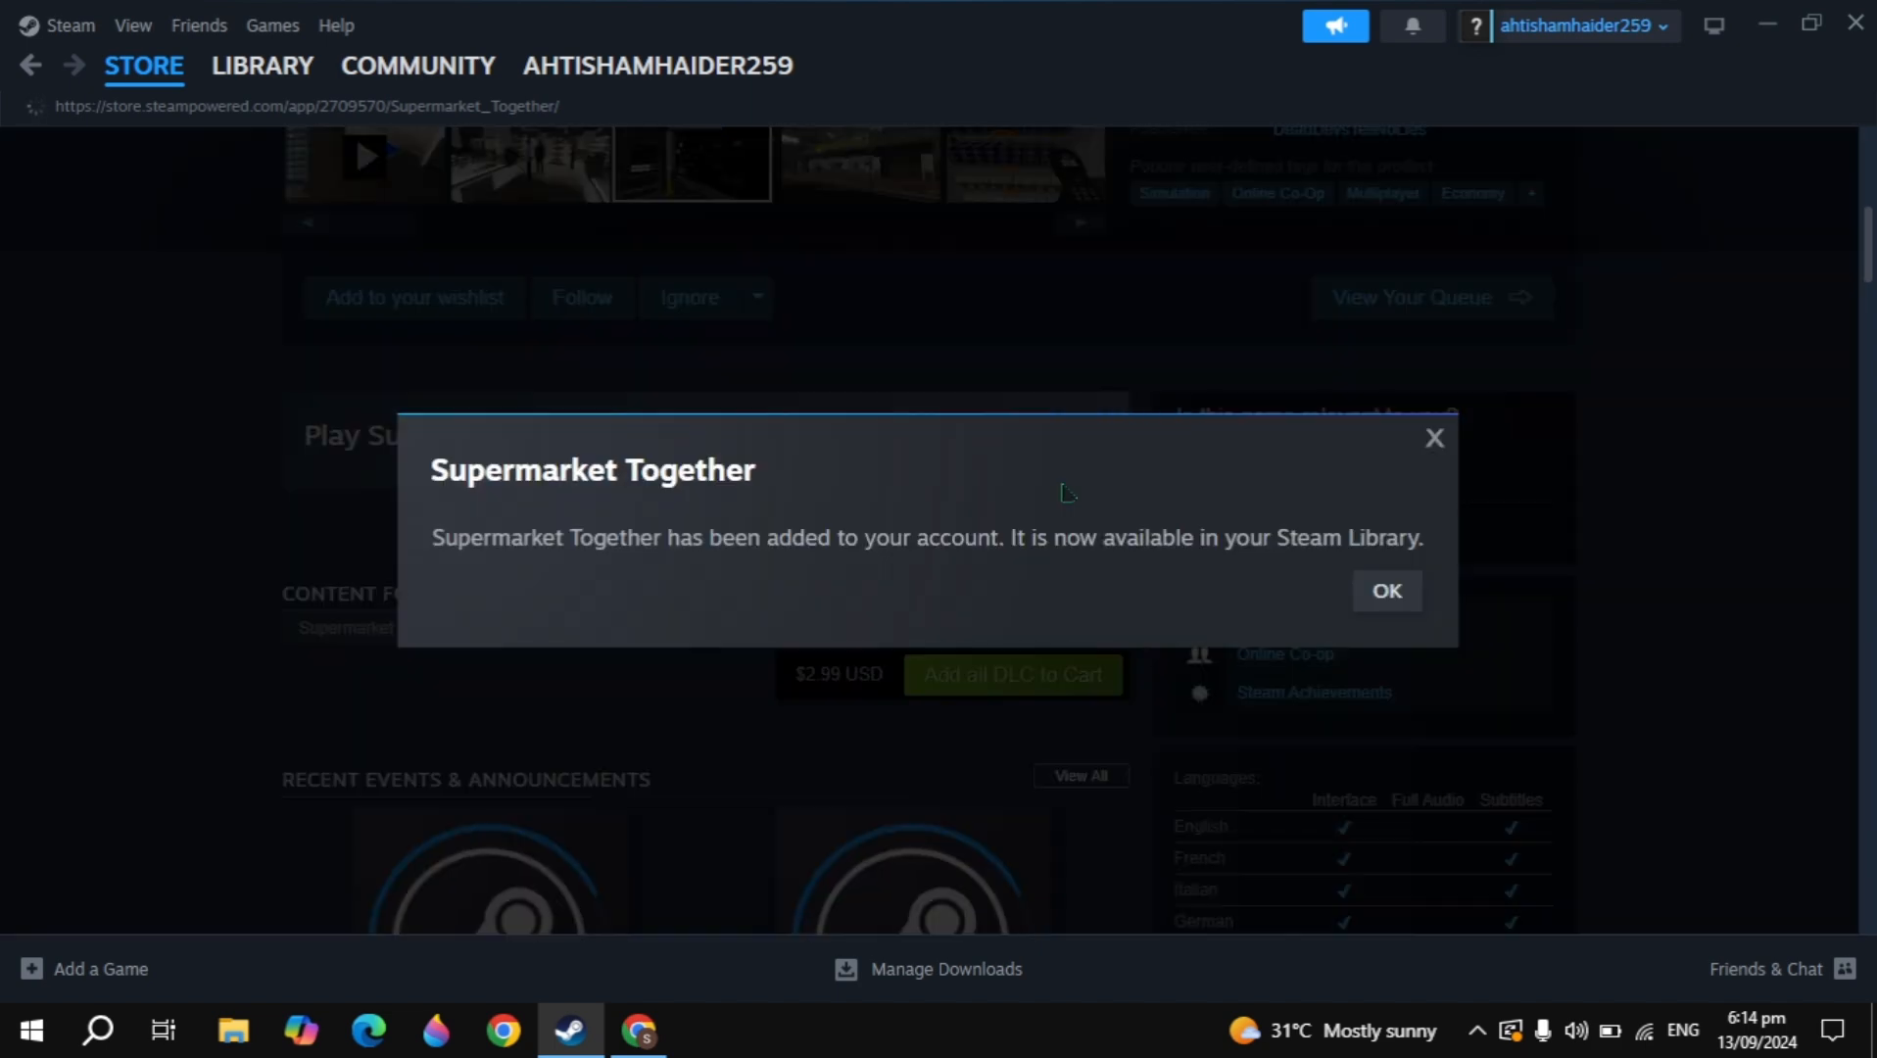
{"action": "left_click", "coordinate": [1385, 590]}
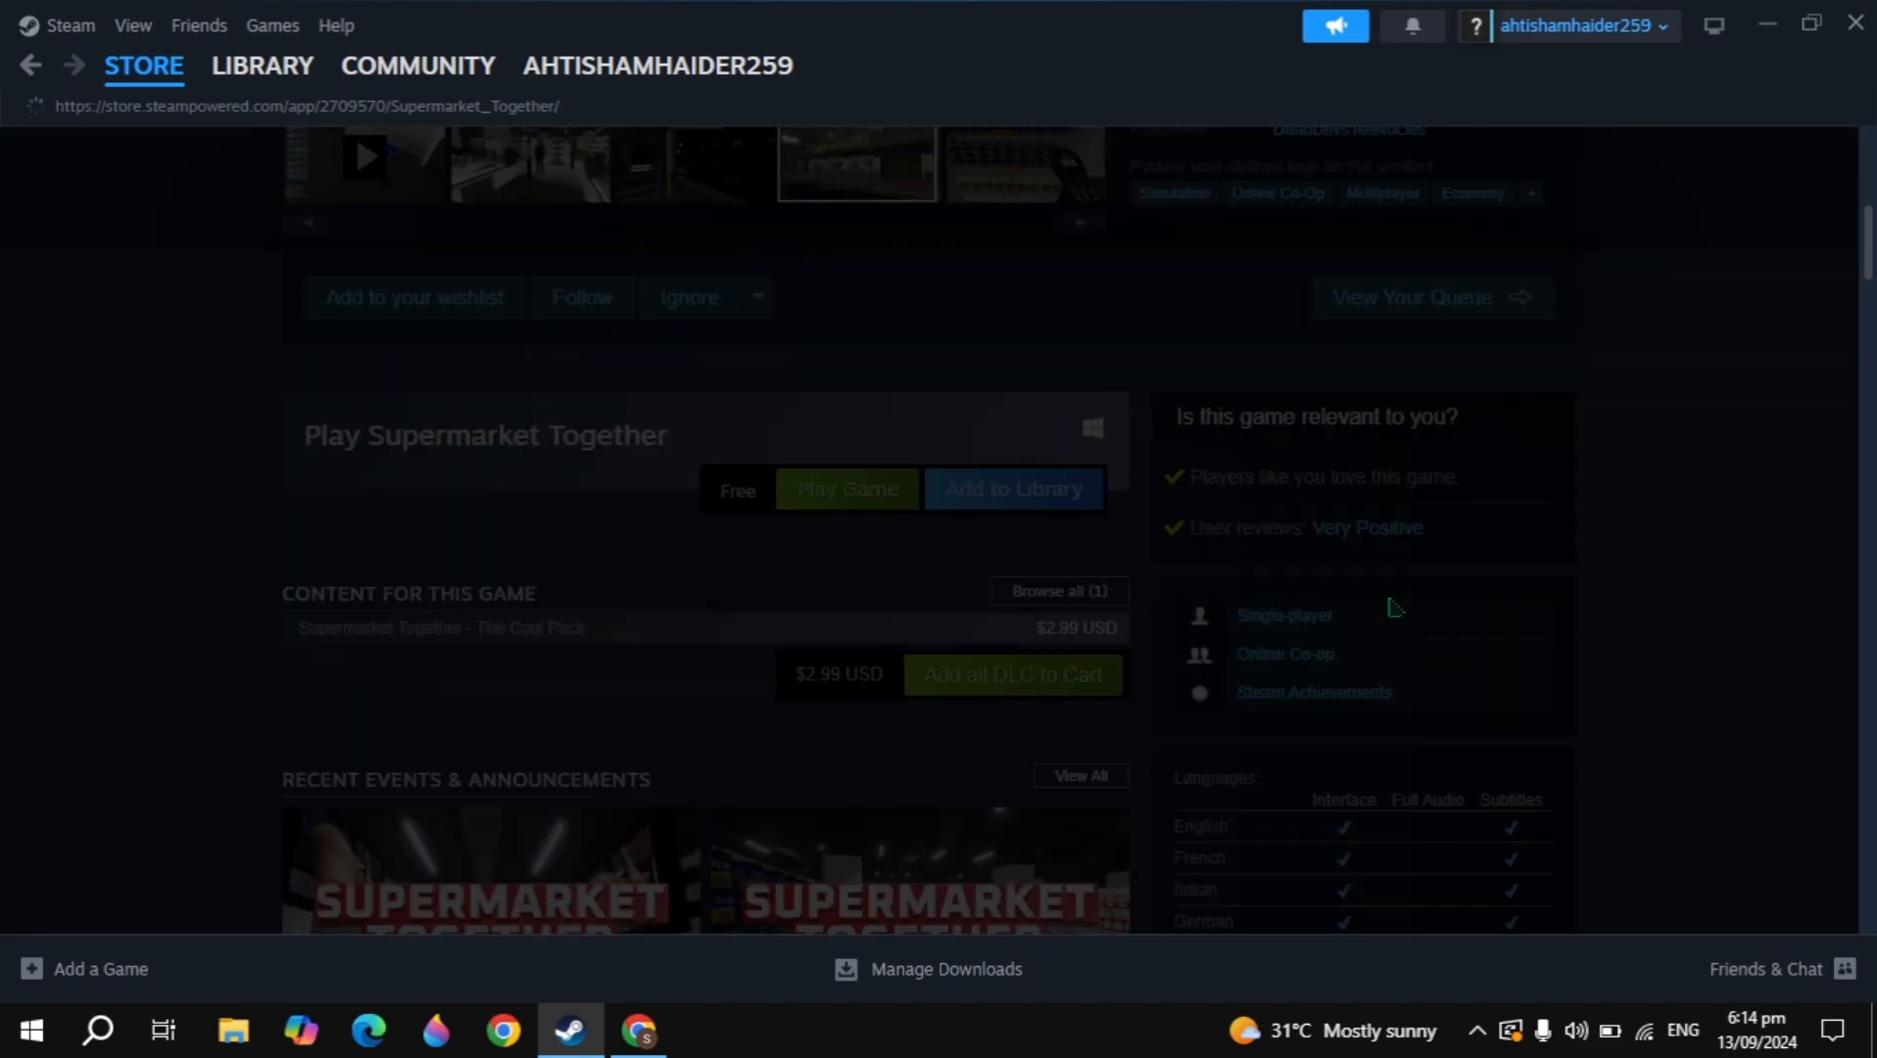
{"action": "left_click", "coordinate": [263, 66]}
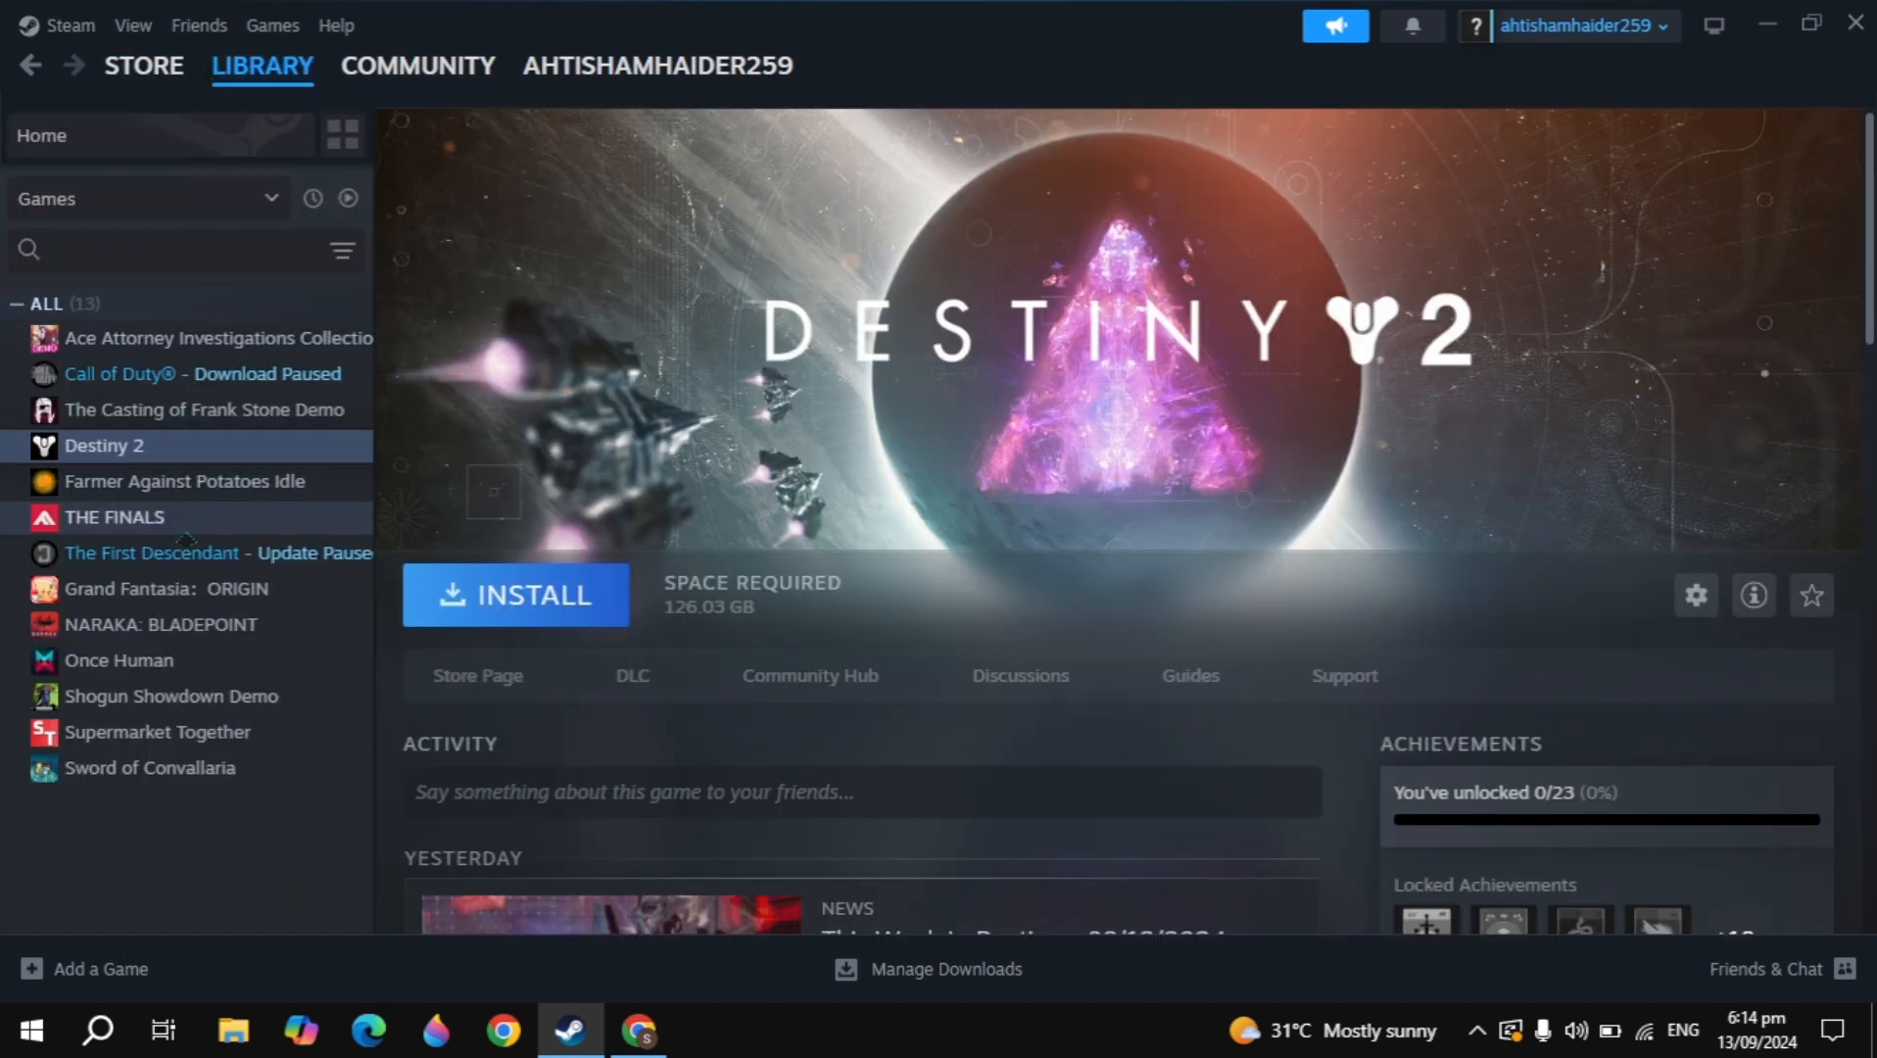
{"action": "mouse_move", "coordinate": [150, 766]}
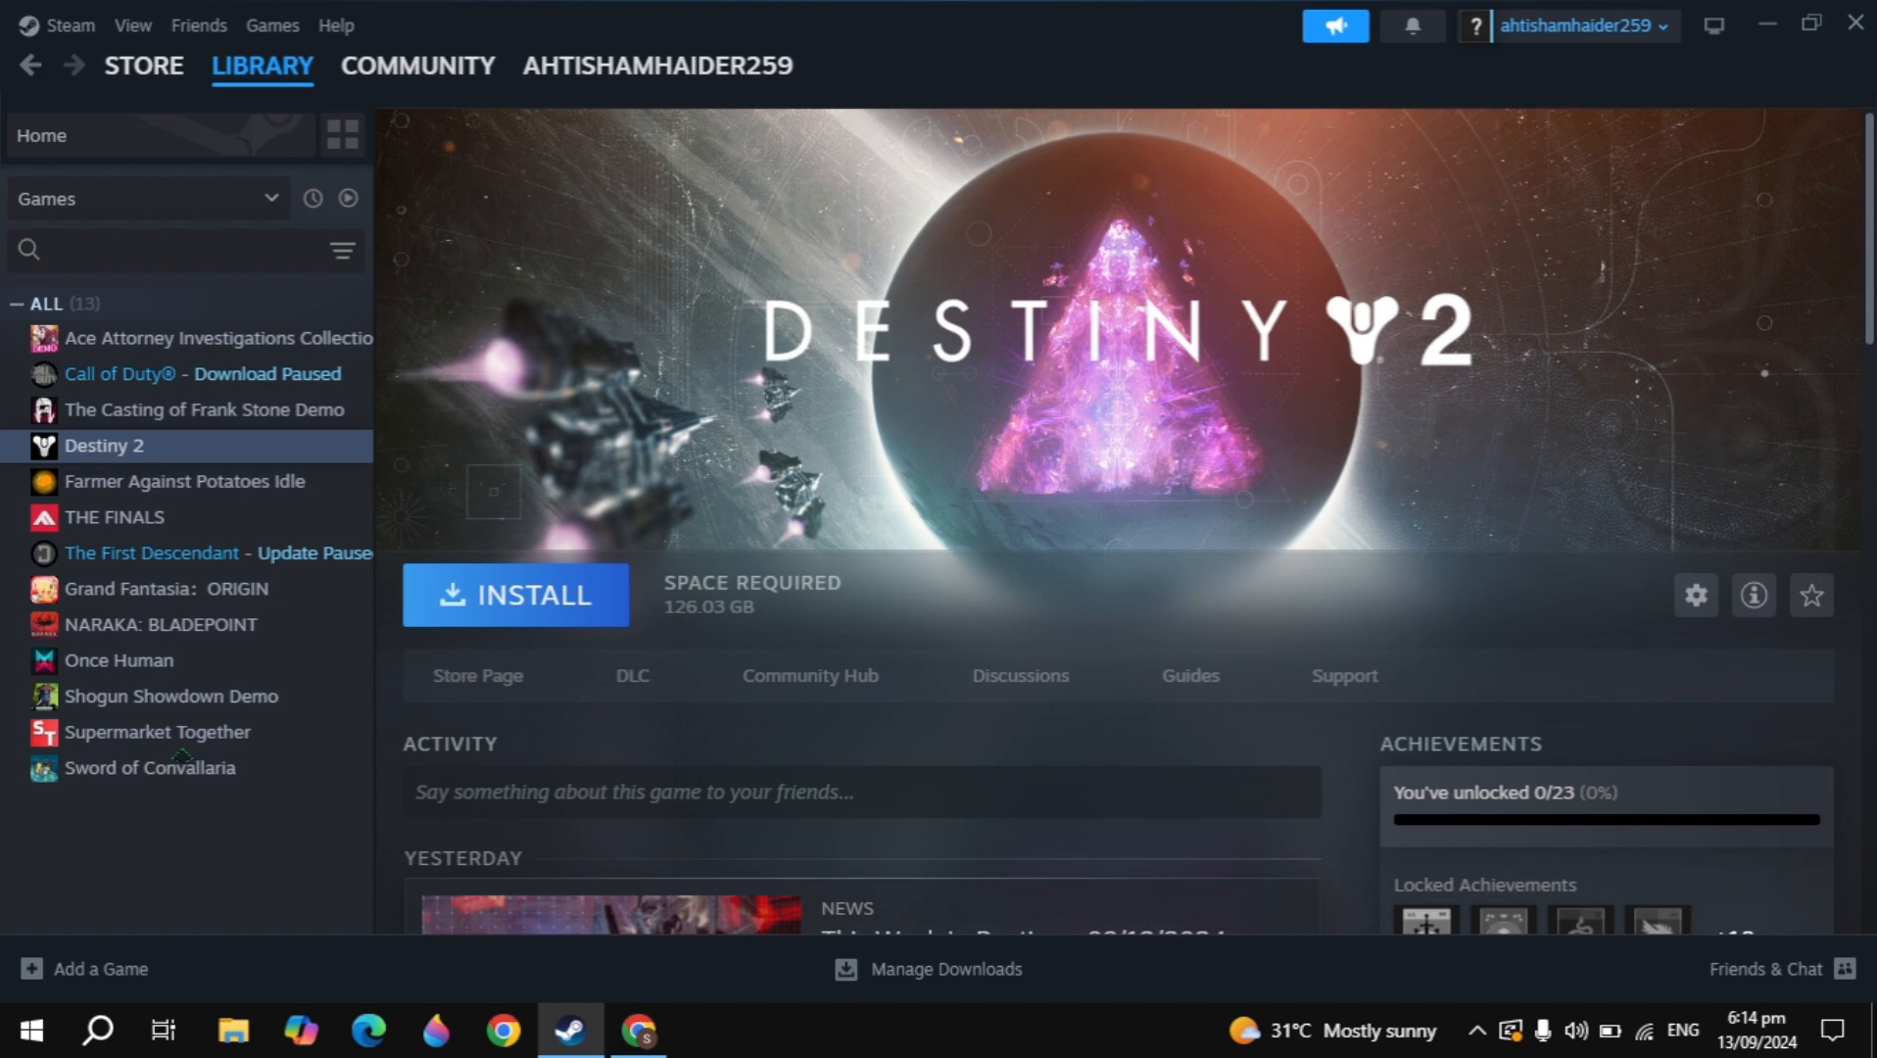
Select Supermarket Together in the Library sidebar to show its Install page
{"action": "left_click", "coordinate": [157, 730]}
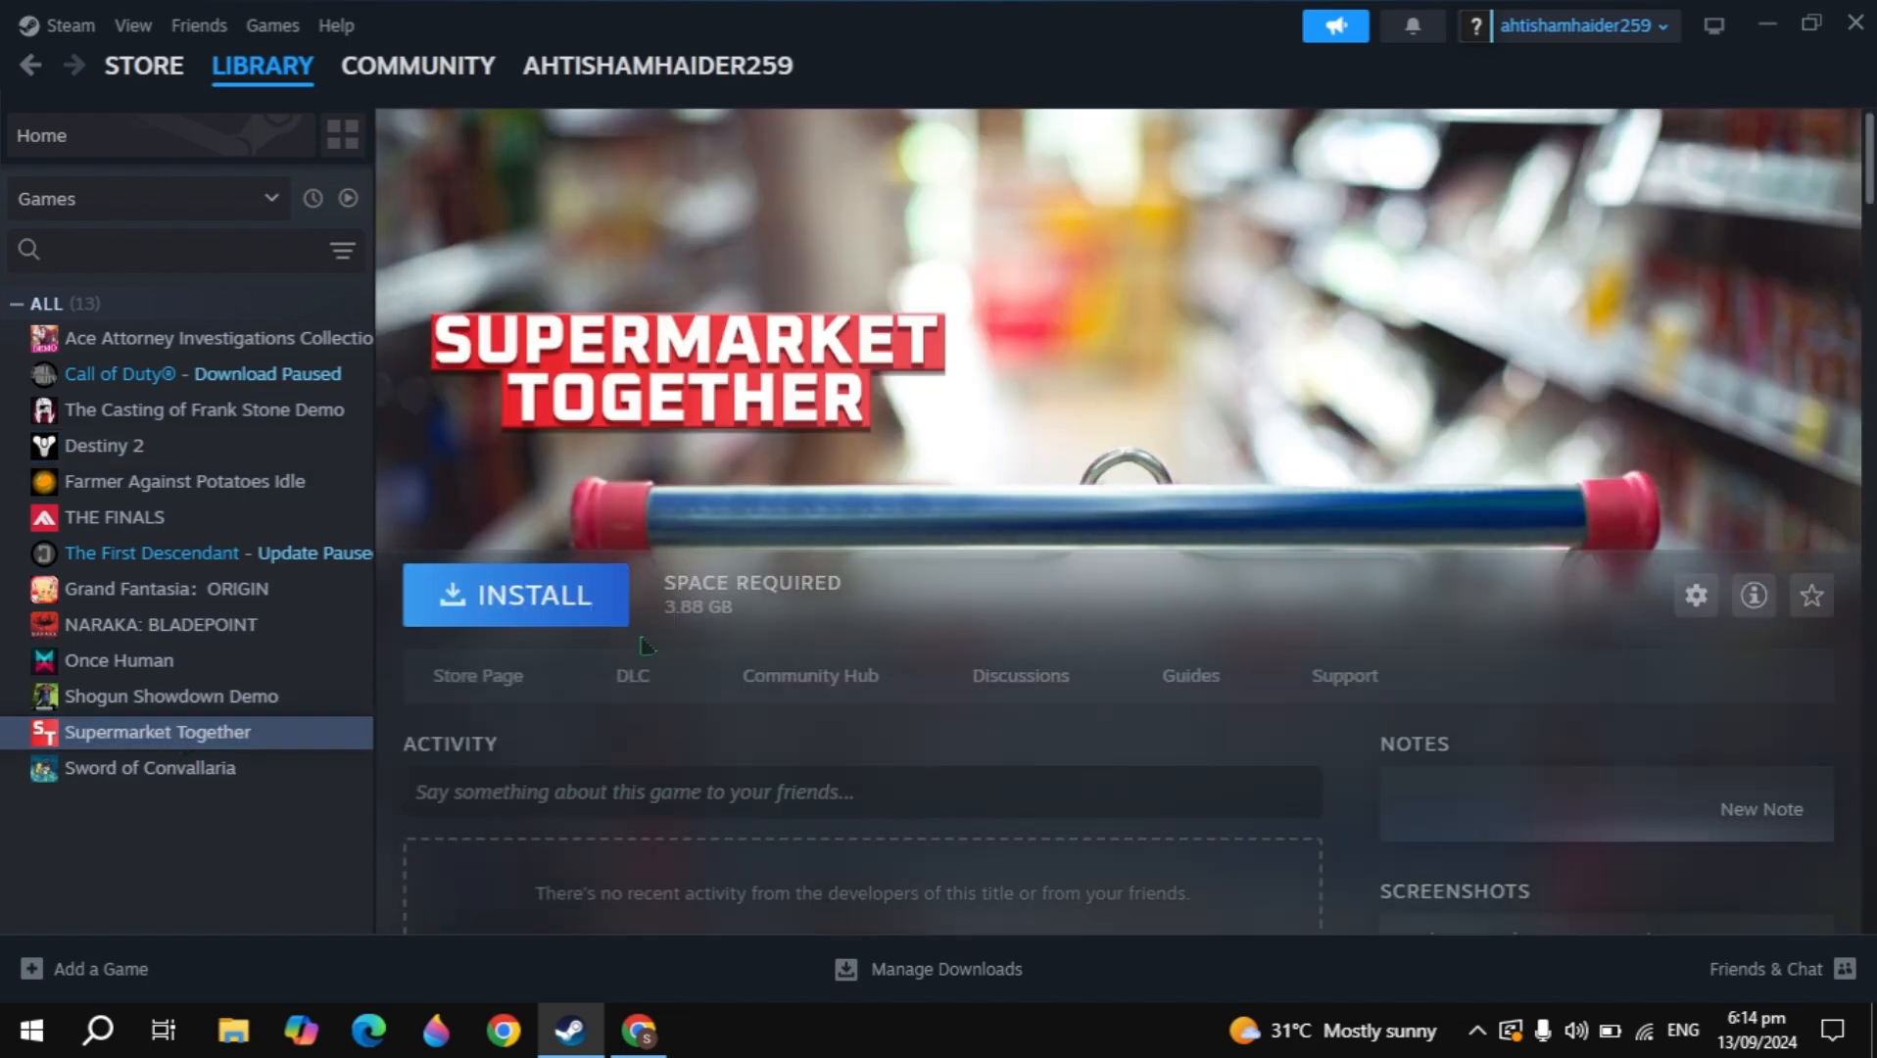
{"action": "left_click", "coordinate": [632, 675]}
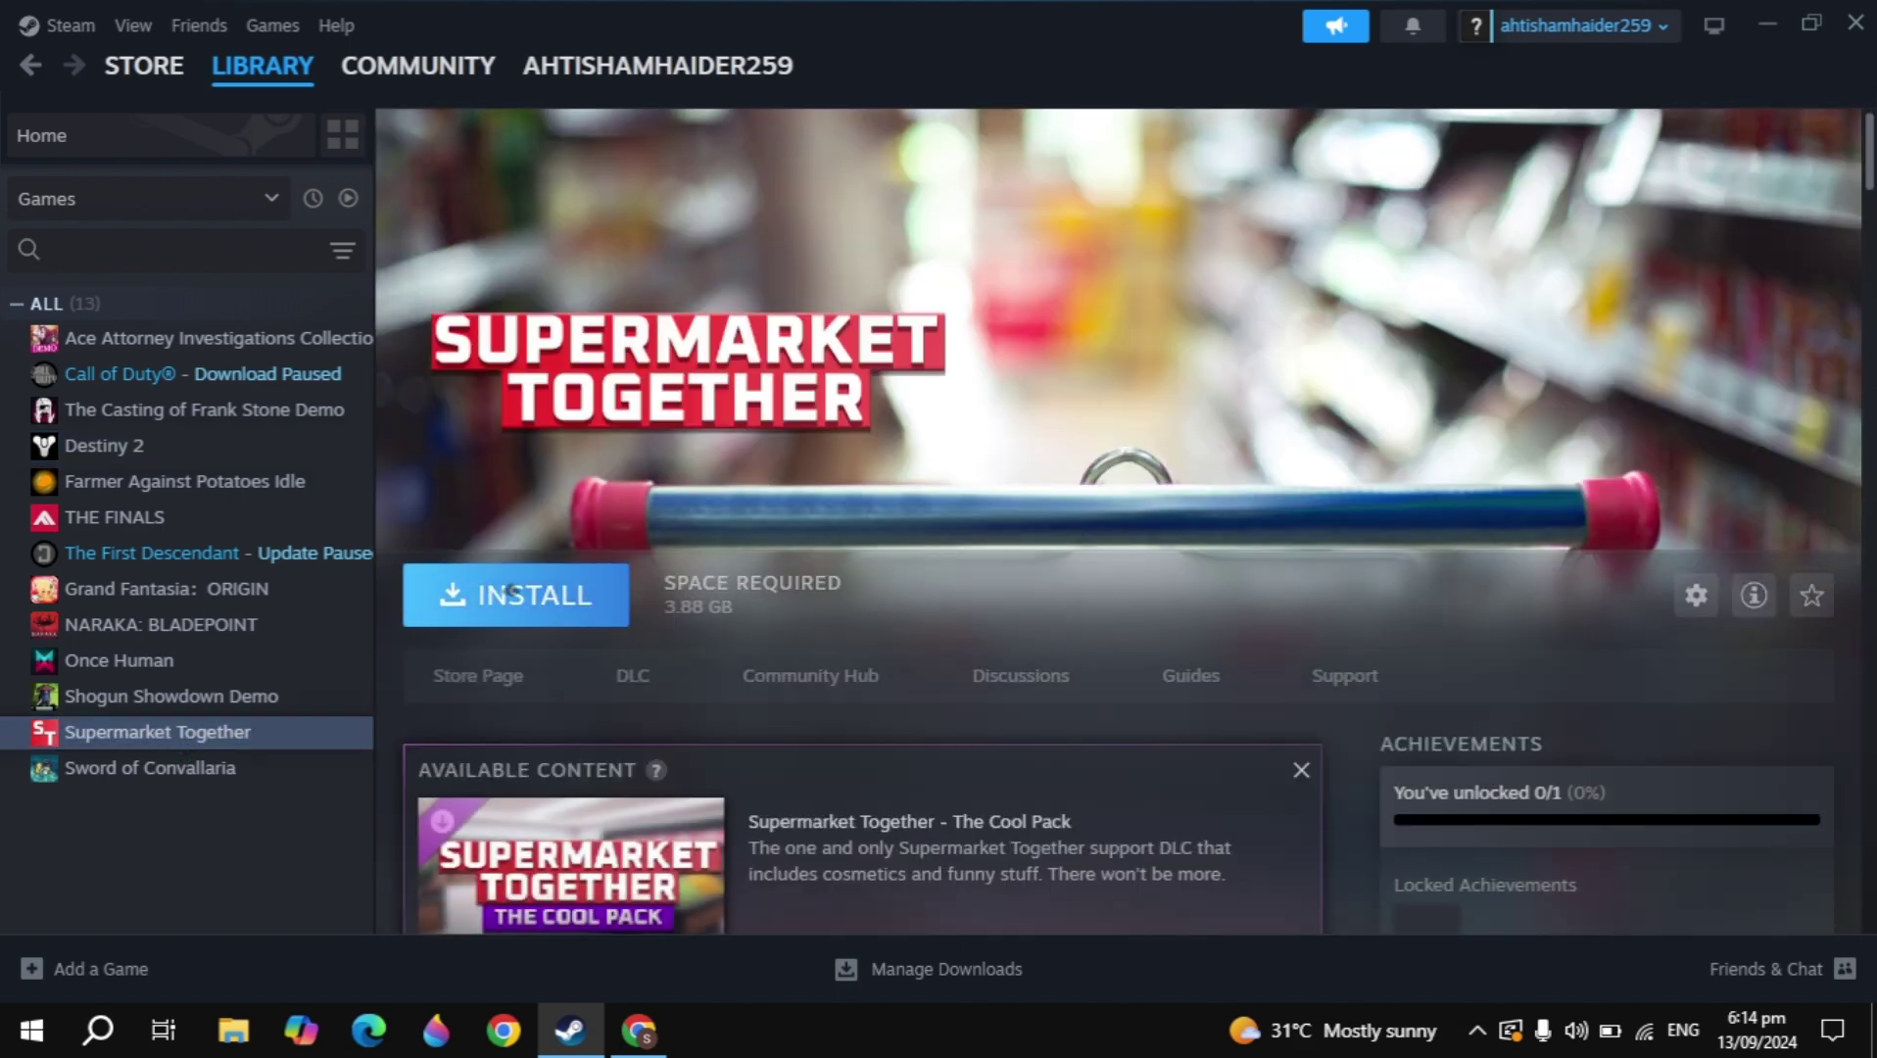